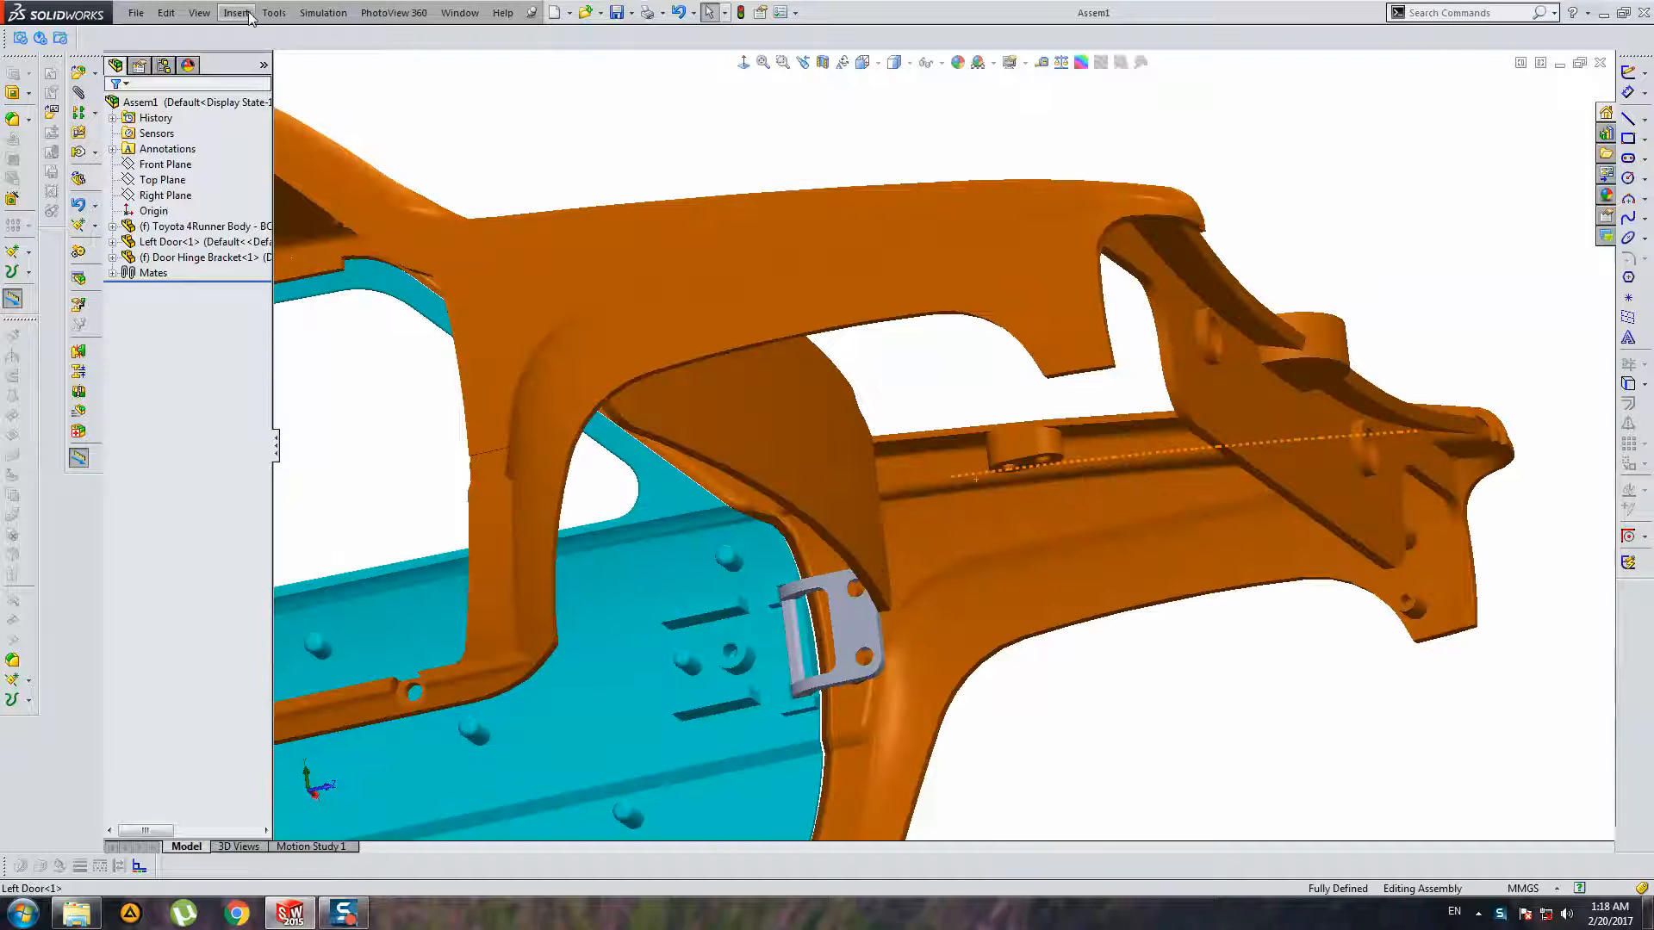
Step: Open the Toyota 4Runner Body part alone, rolled back to just below Imported1
left_click(235, 13)
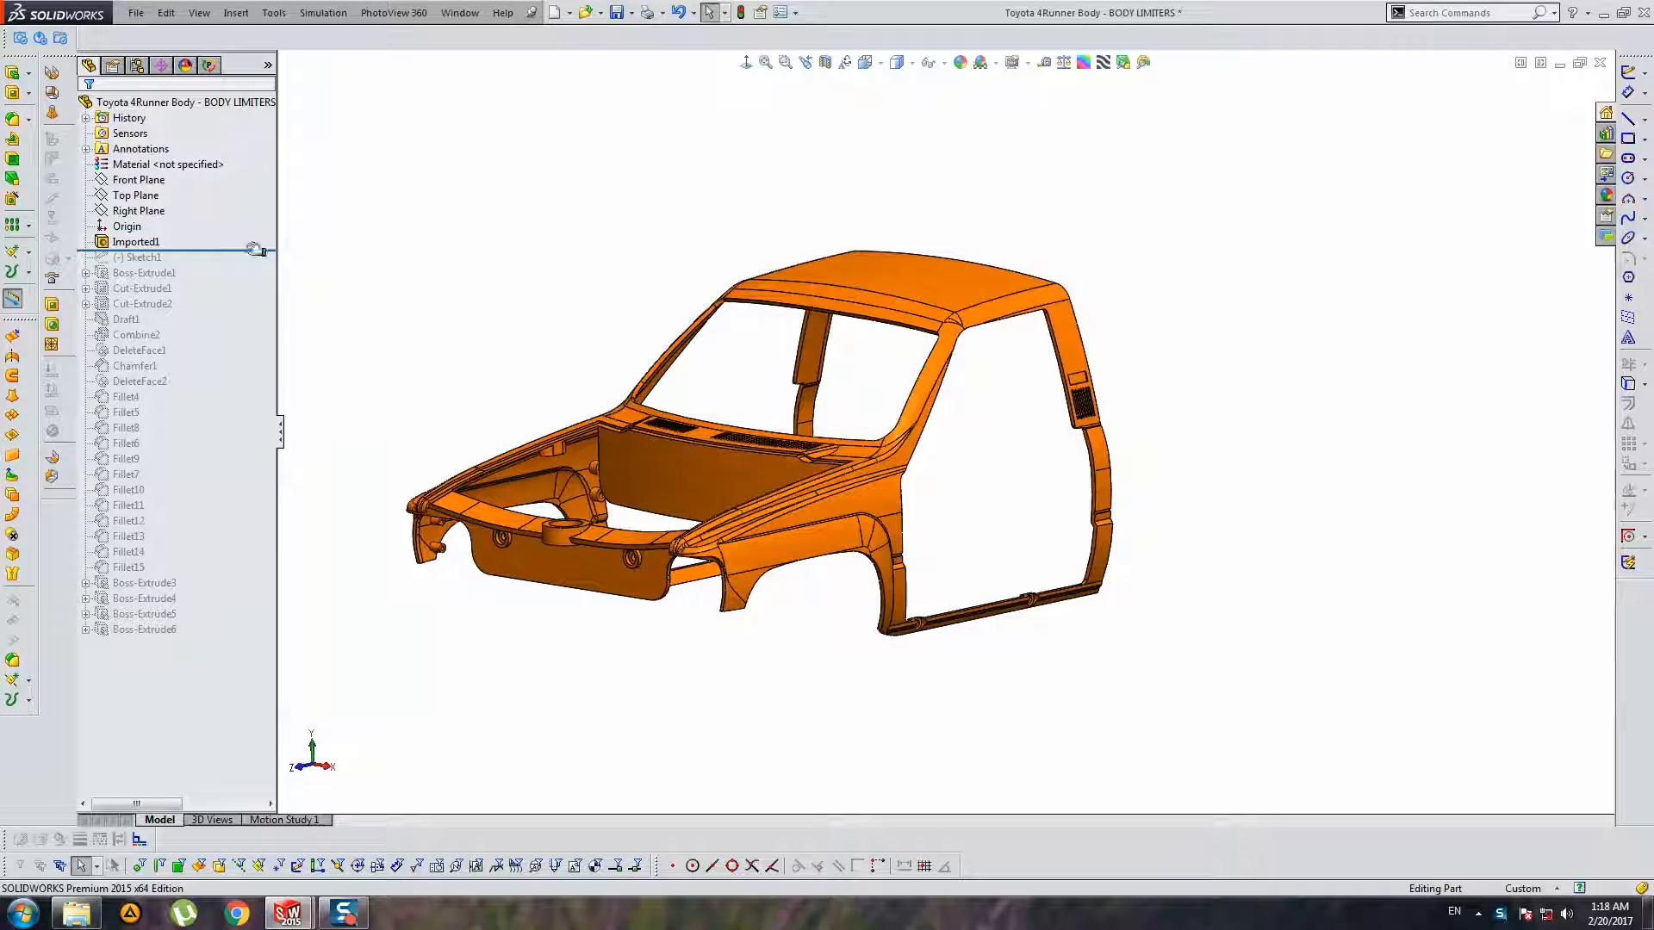
Step: Roll the body's history to the end, then close it through the save prompt
left_click(186, 102)
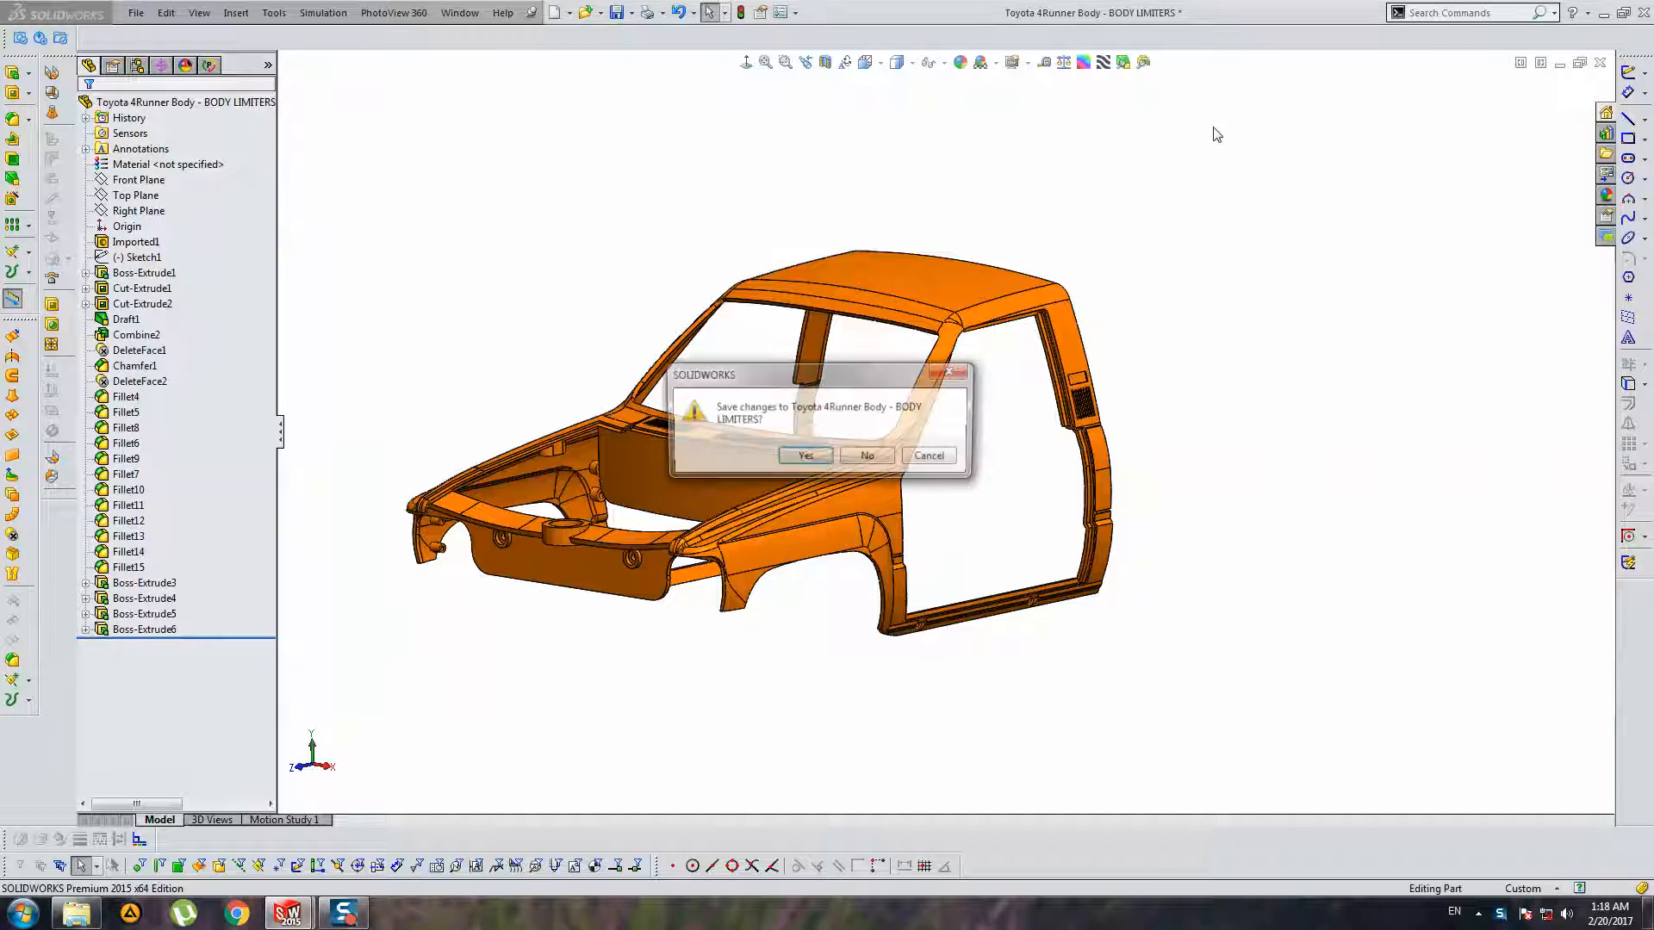
left_click(805, 455)
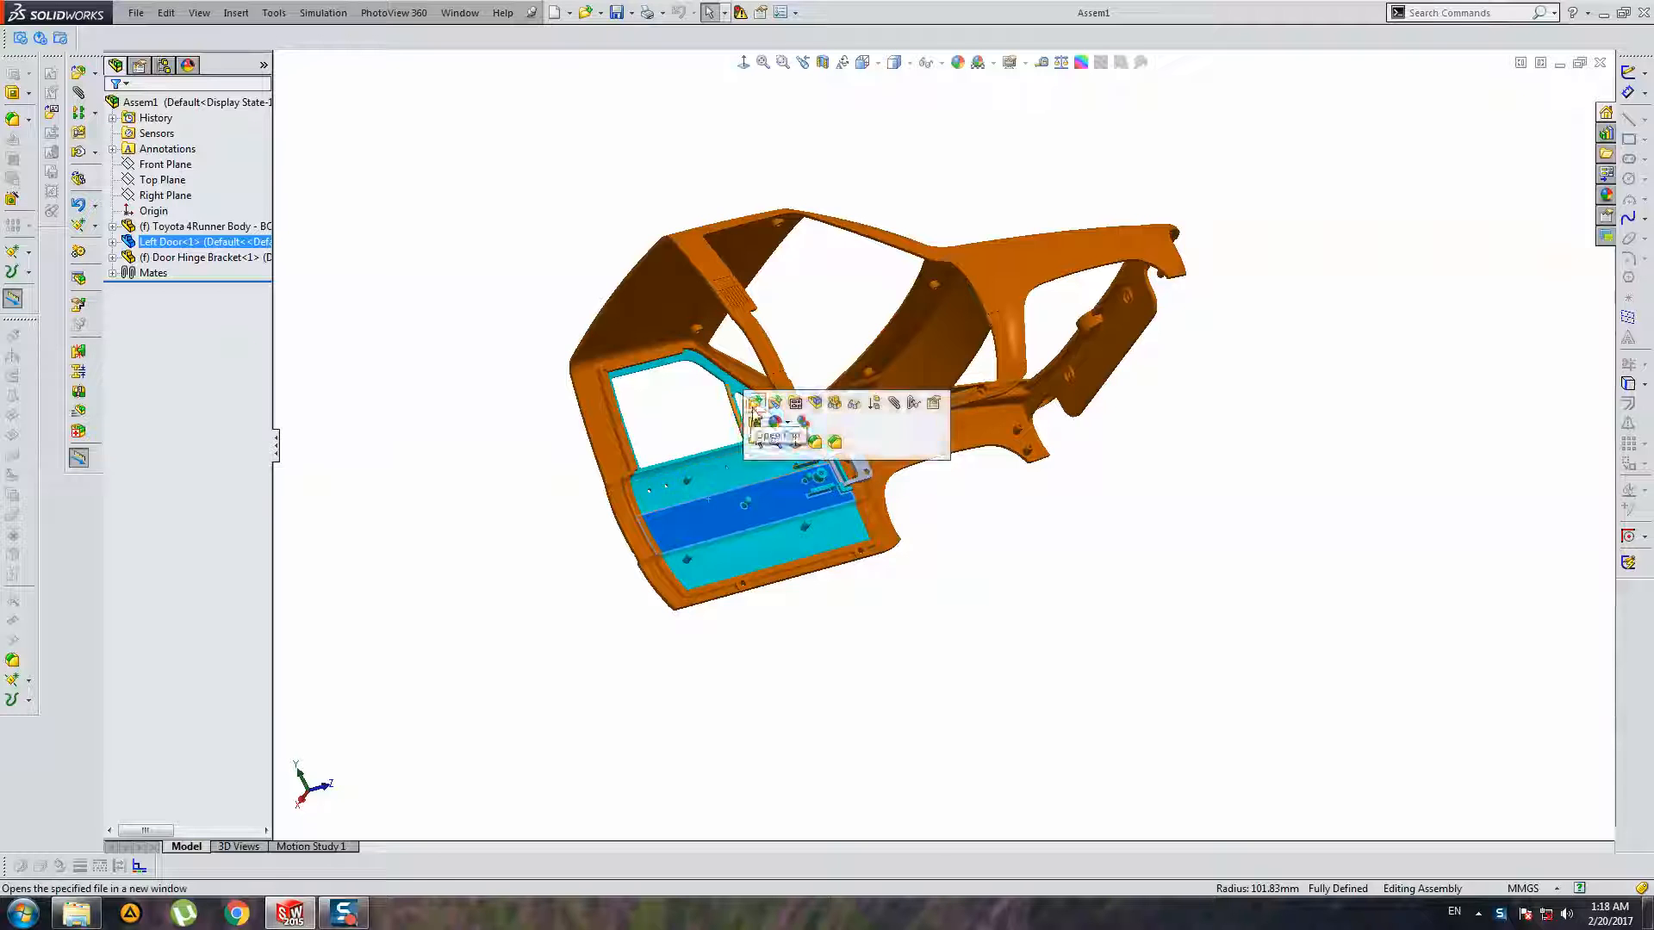
Step: Open the Left Door part alone and roll its feature history to the end
left_click(779, 436)
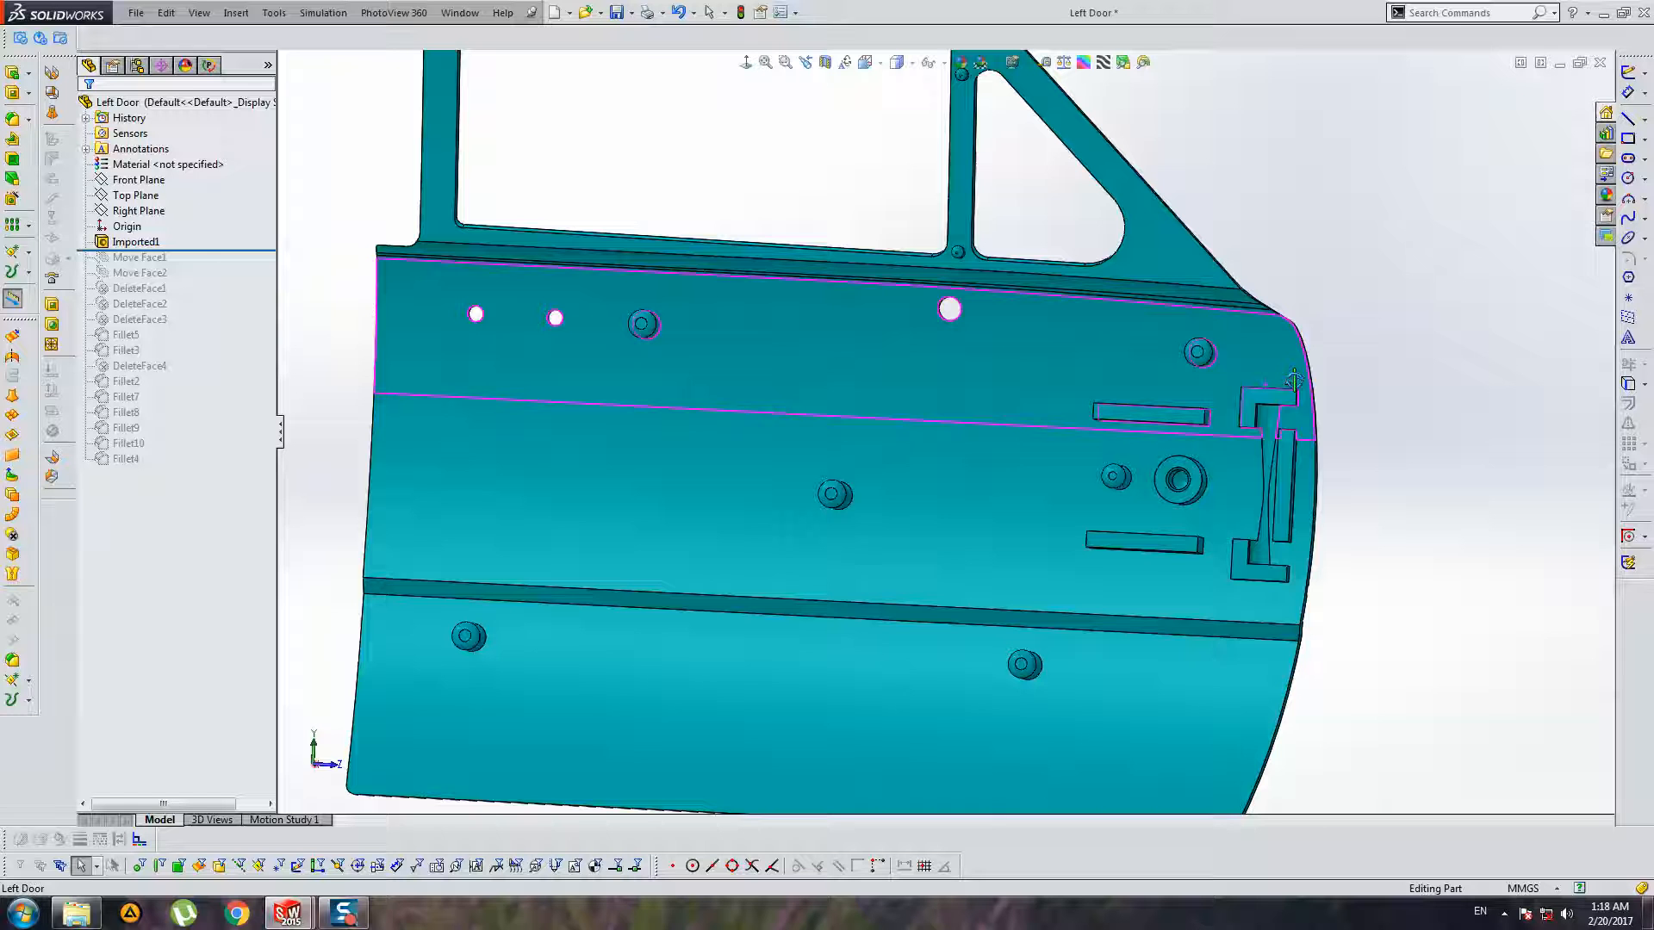
left_click(127, 102)
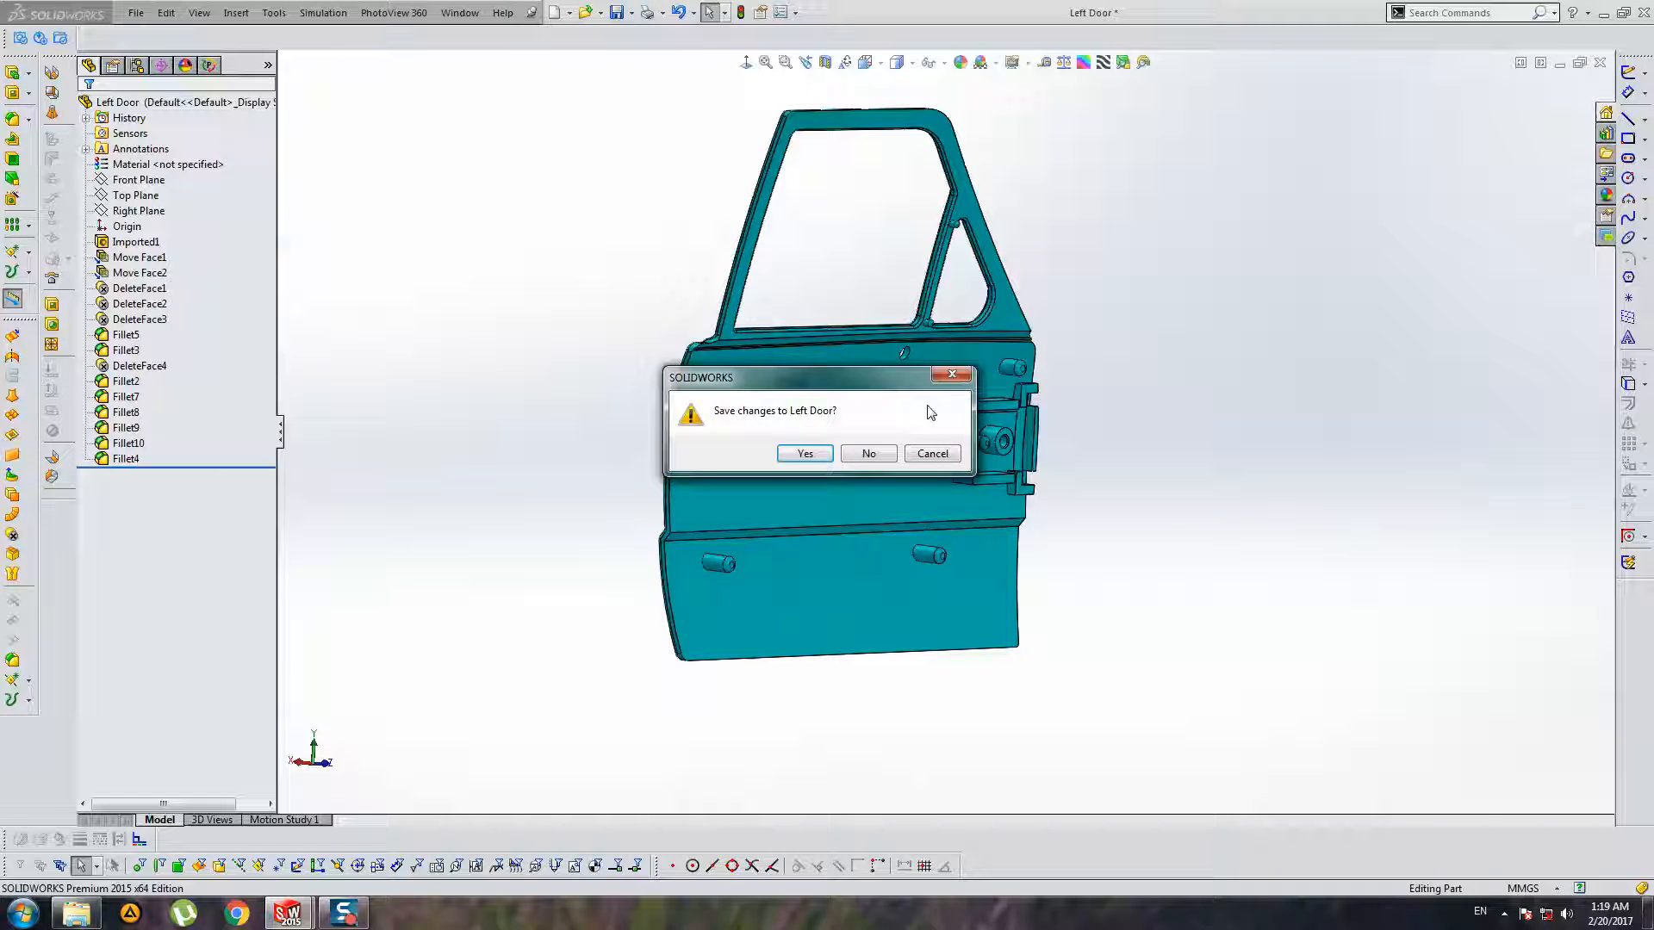
Step: Cancel the save prompt, keeping Left Door open and rolled back above Move Face1
left_click(868, 452)
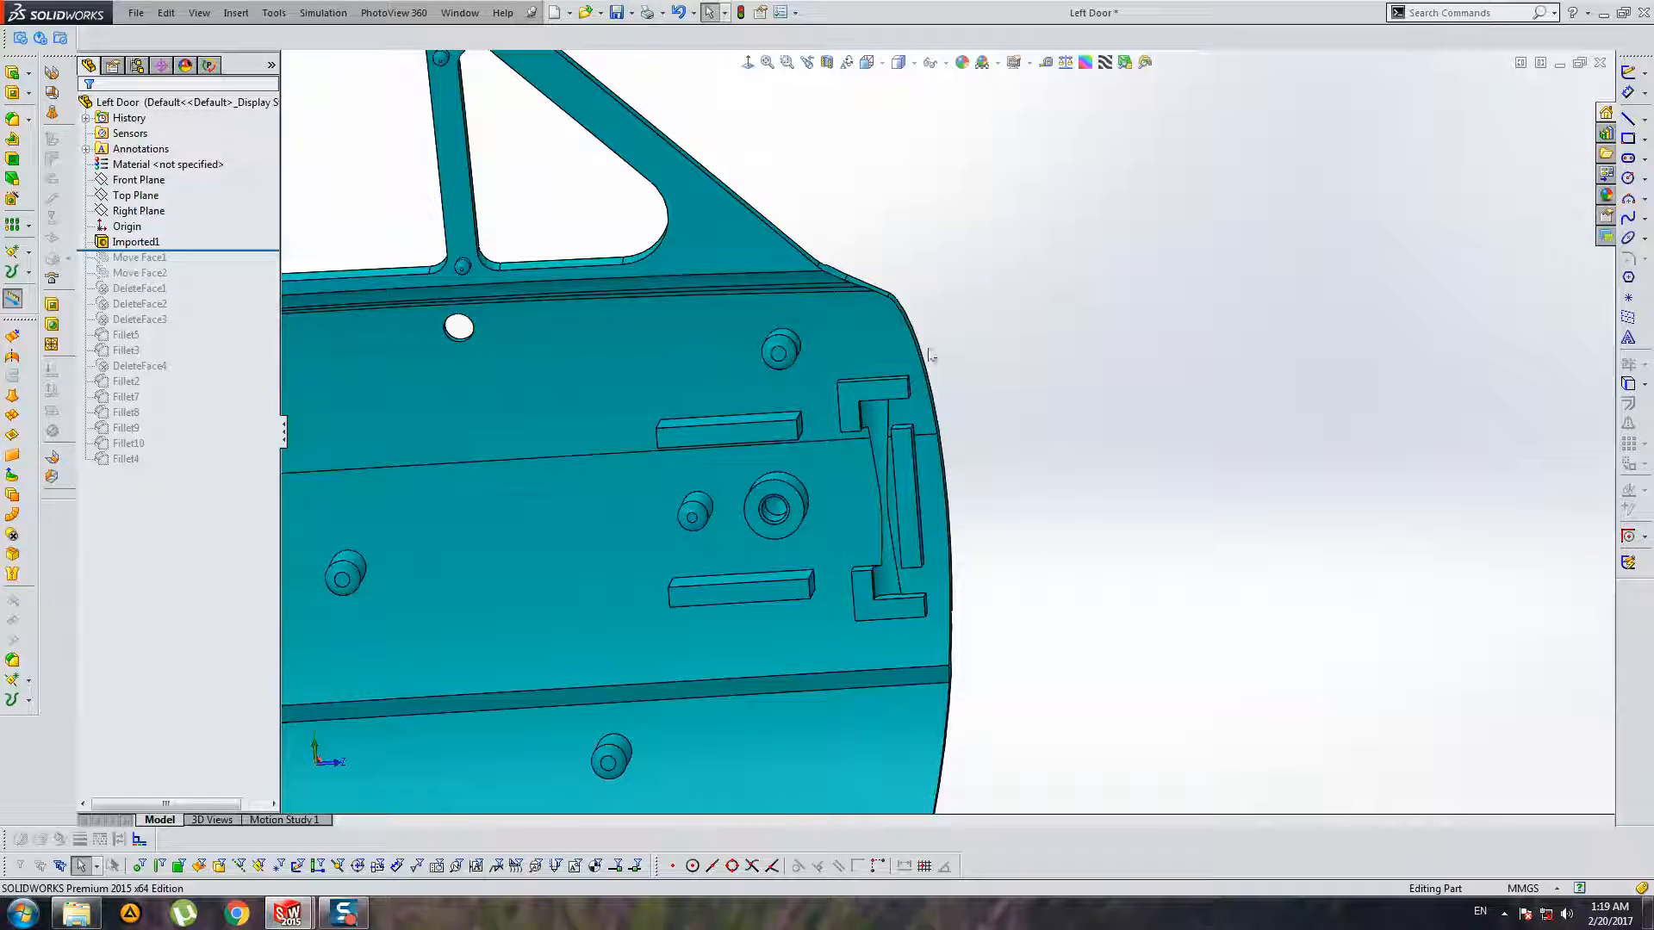
mouse_move(922, 648)
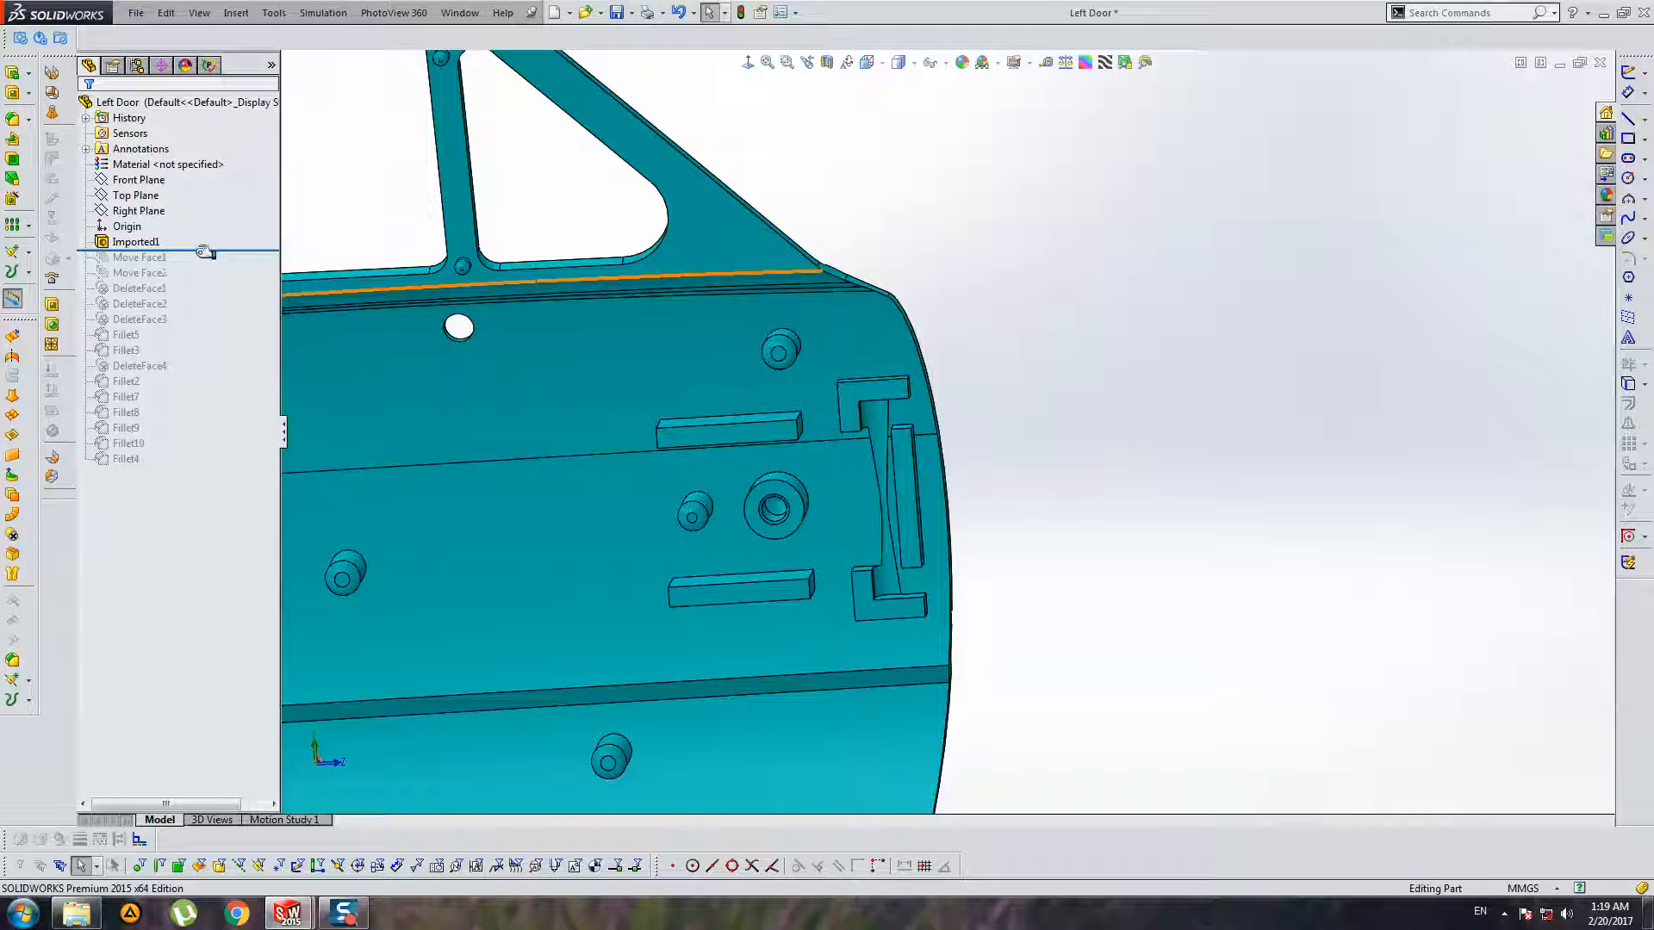
Step: Restore the door's later features and return to Assem1 zoomed on the Door Hinge Bracket
left_click(139, 257)
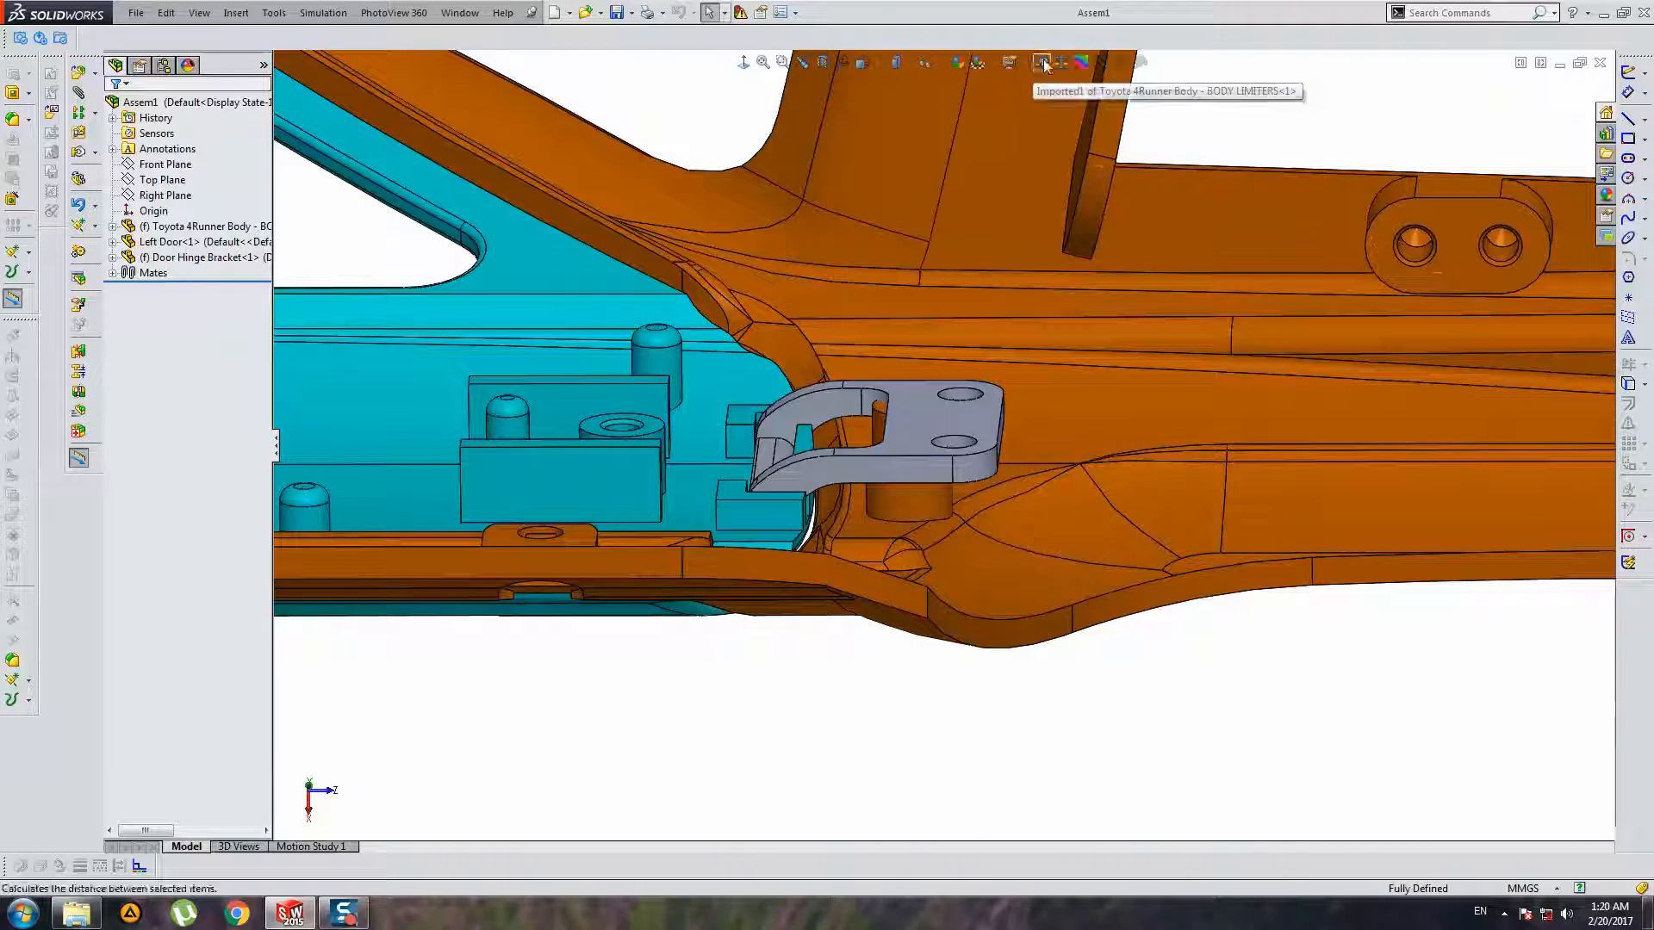
Step: Measure the 3.2 mm bracket-to-body hole offset and a body hole diameter, then open Door Hinge Bracket
left_click(1042, 61)
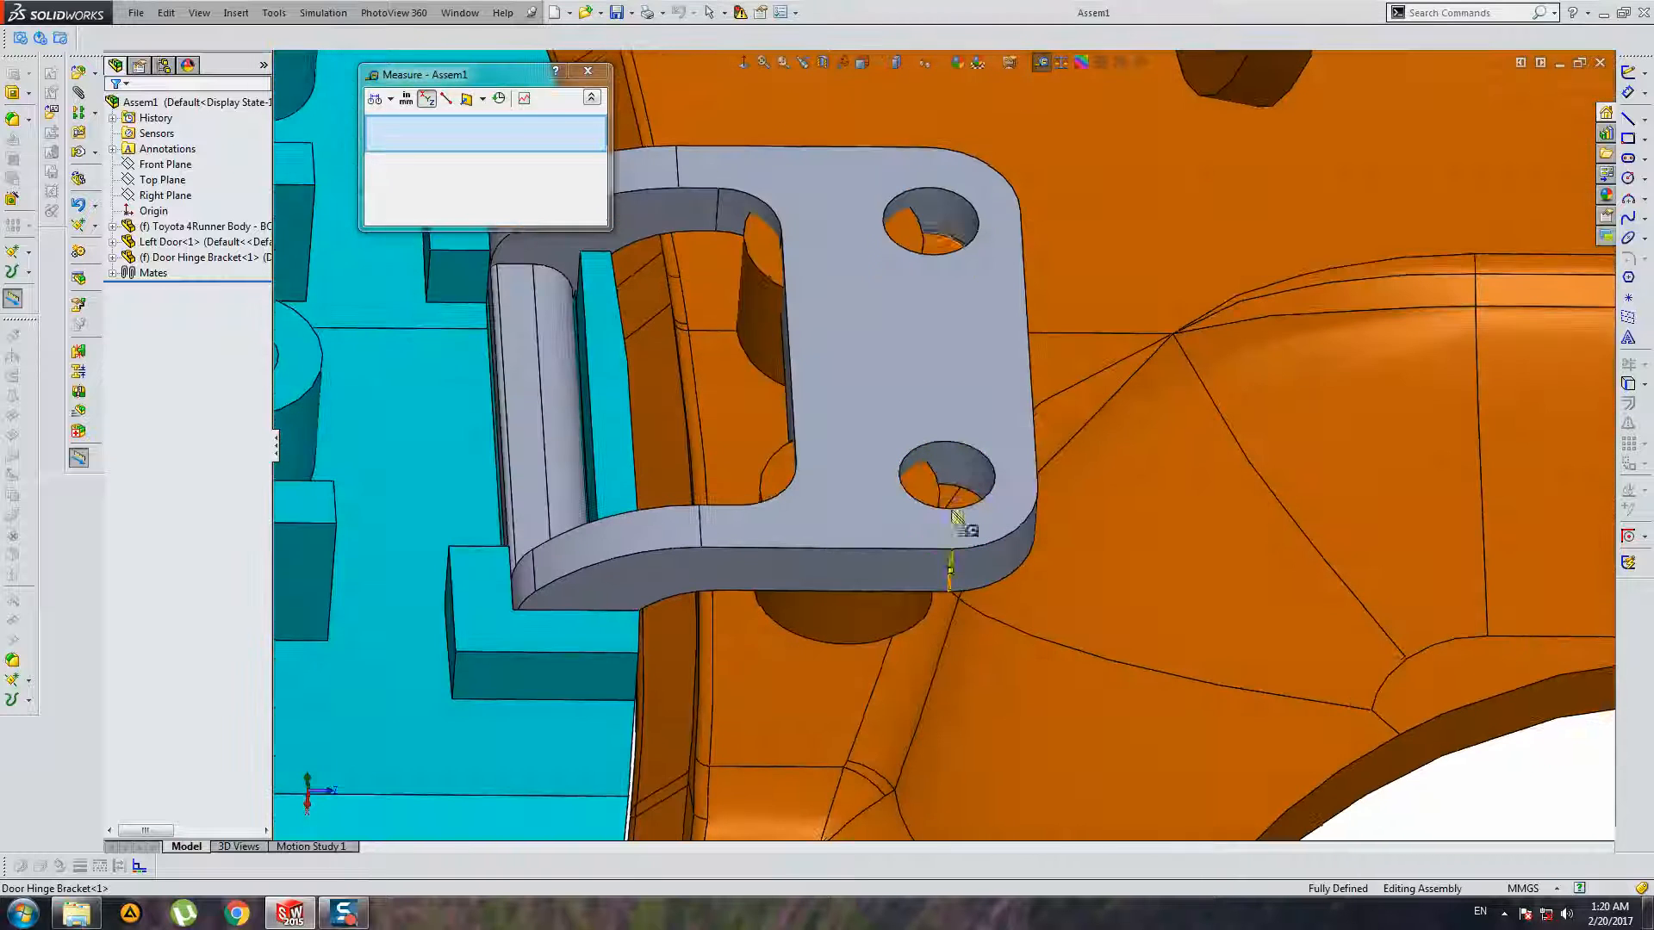
left_click(929, 222)
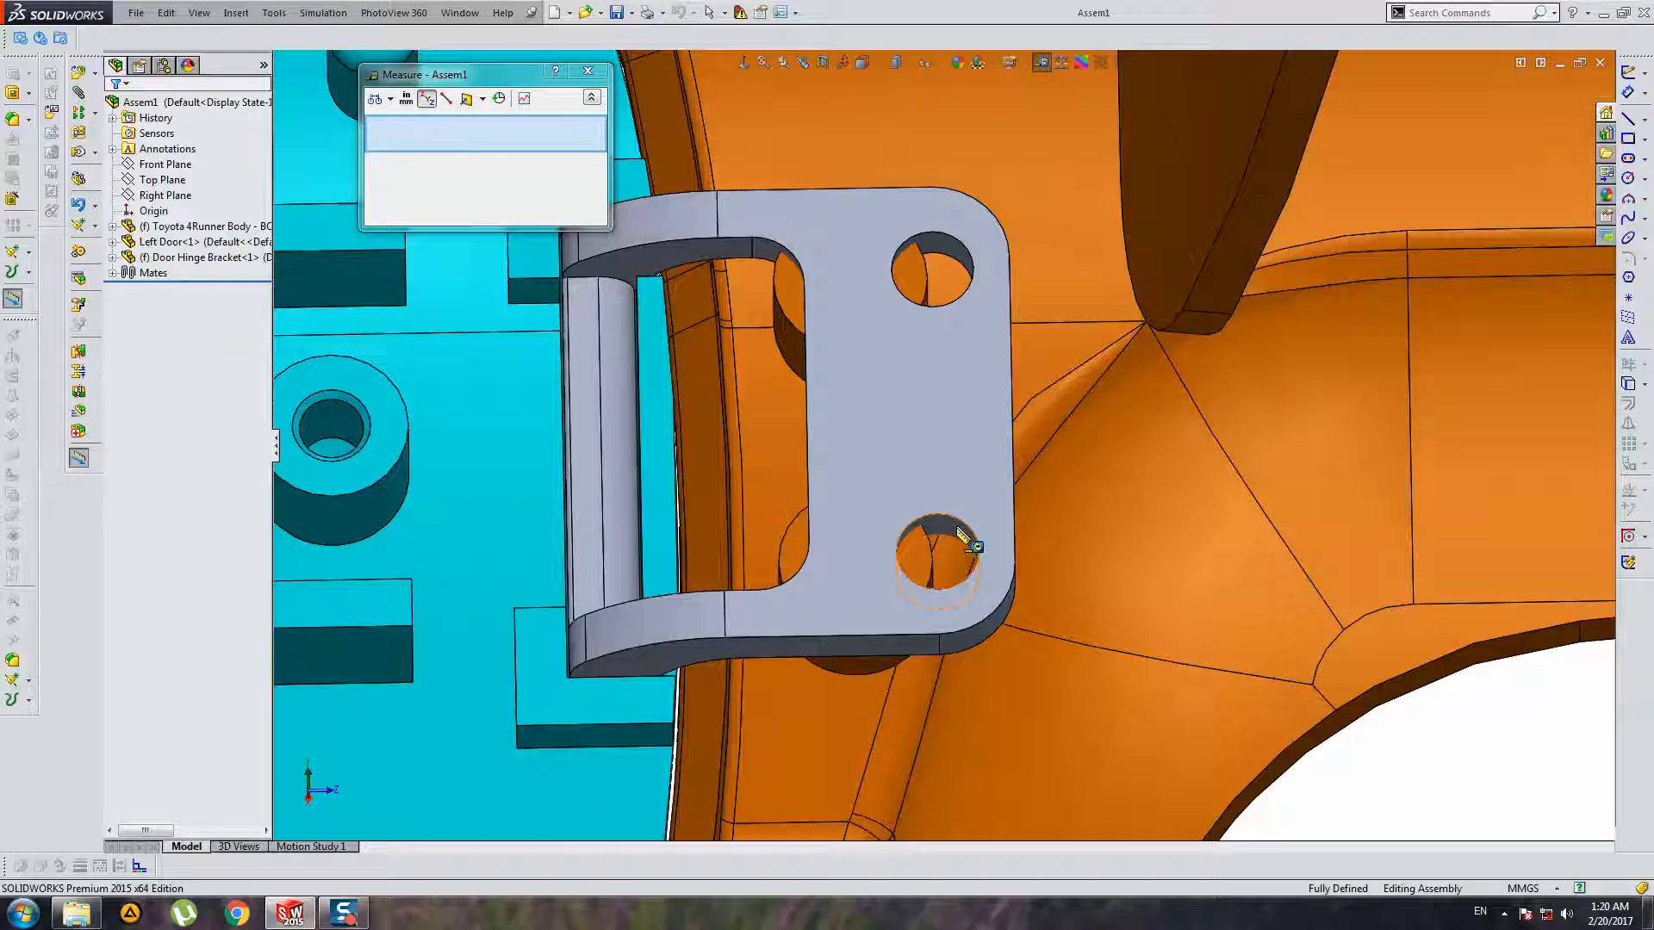
left_click(939, 559)
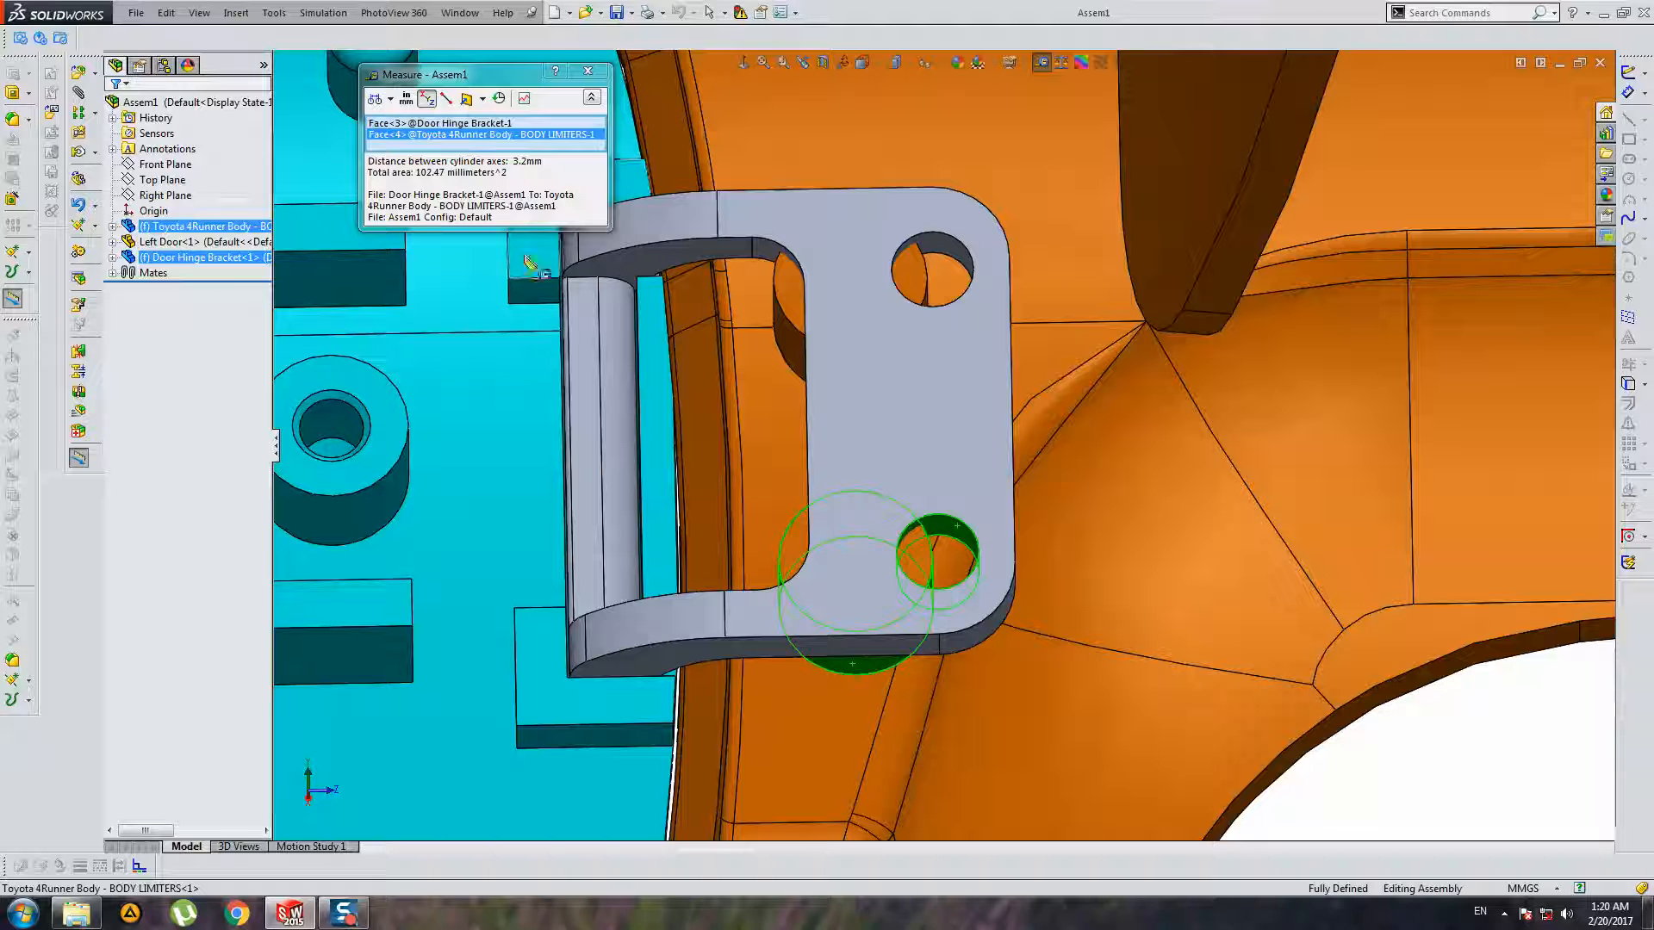
left_click(844, 253)
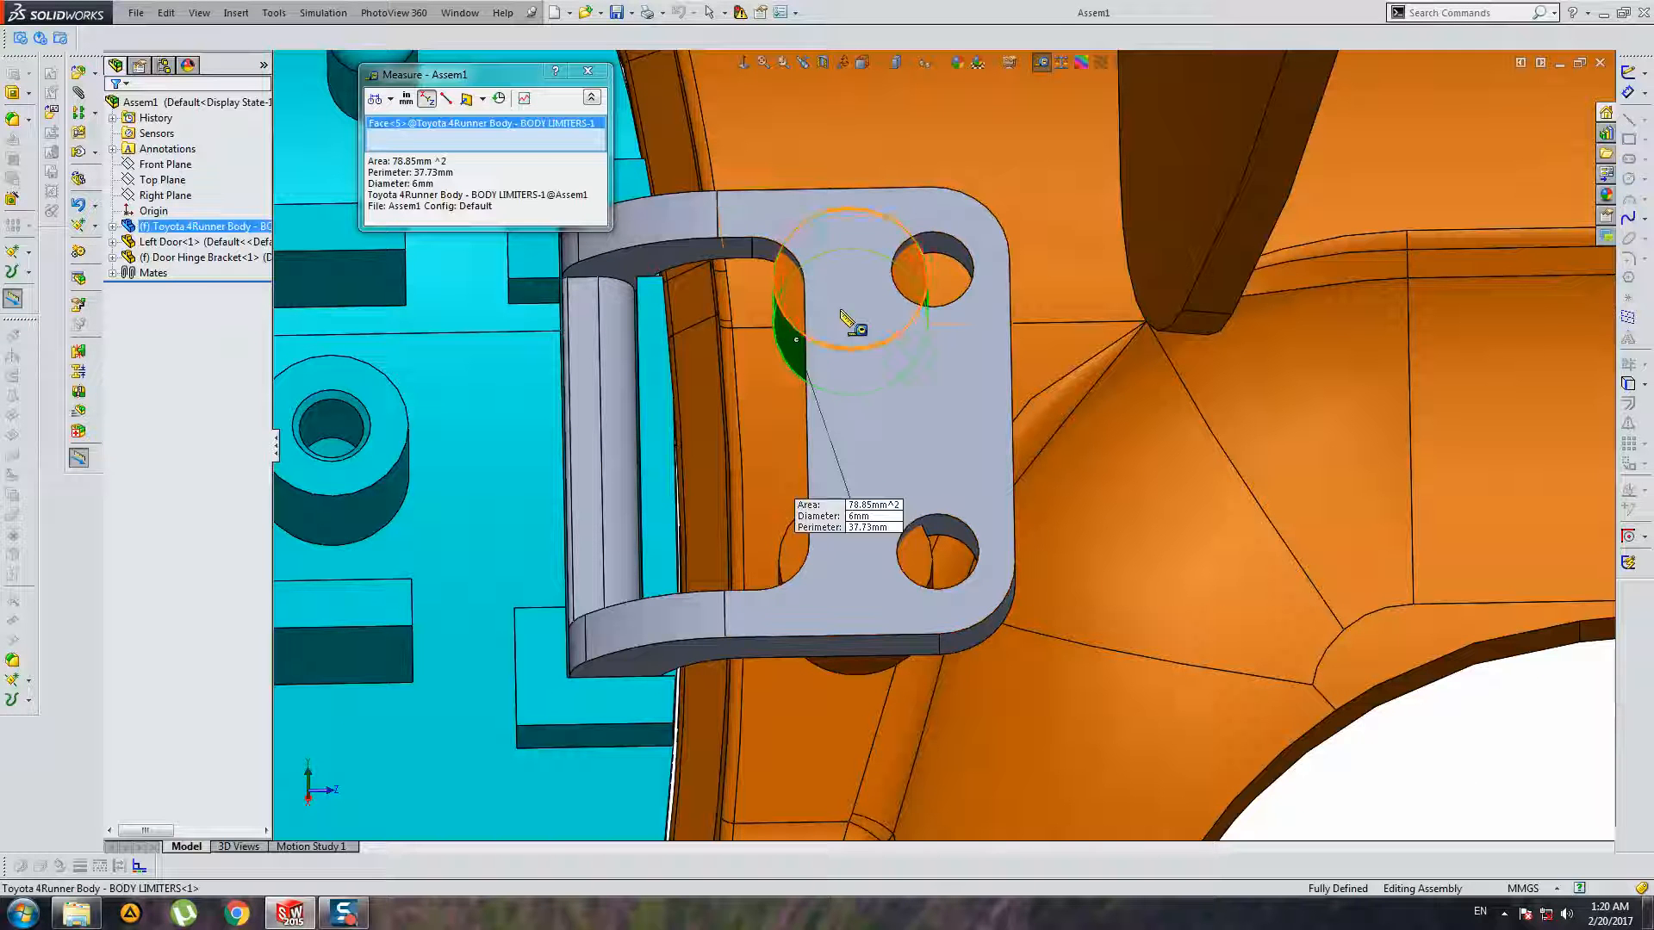
left_click(929, 269)
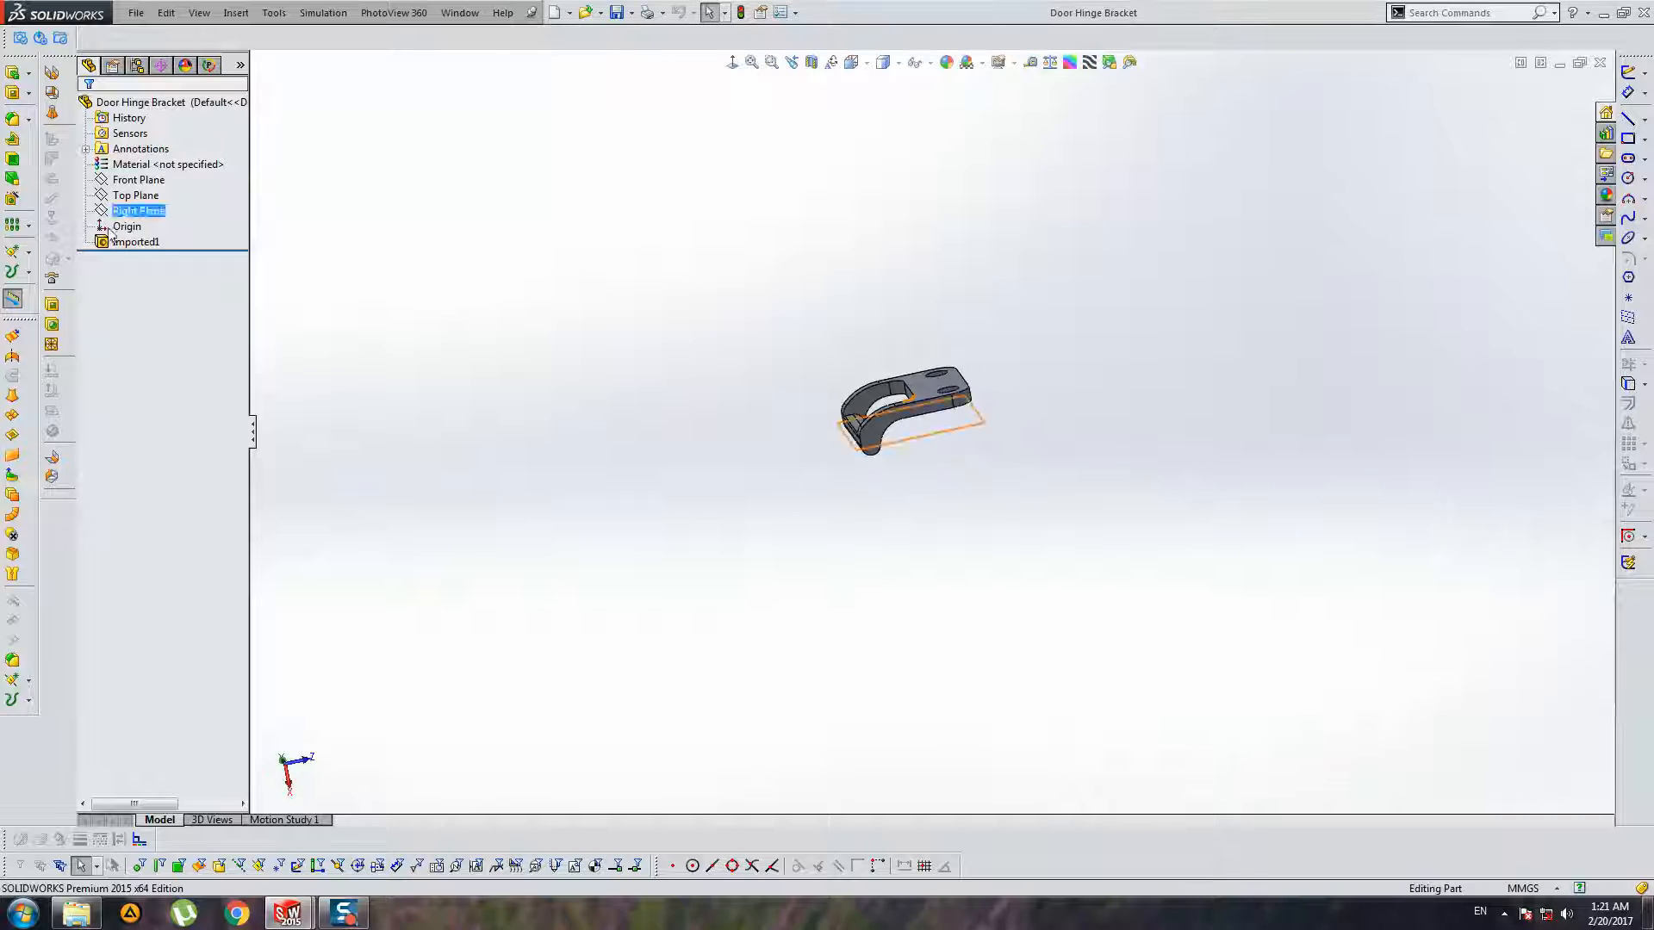
Step: Rotate the bracket and start a Translate-type Move Face feature
left_click(135, 241)
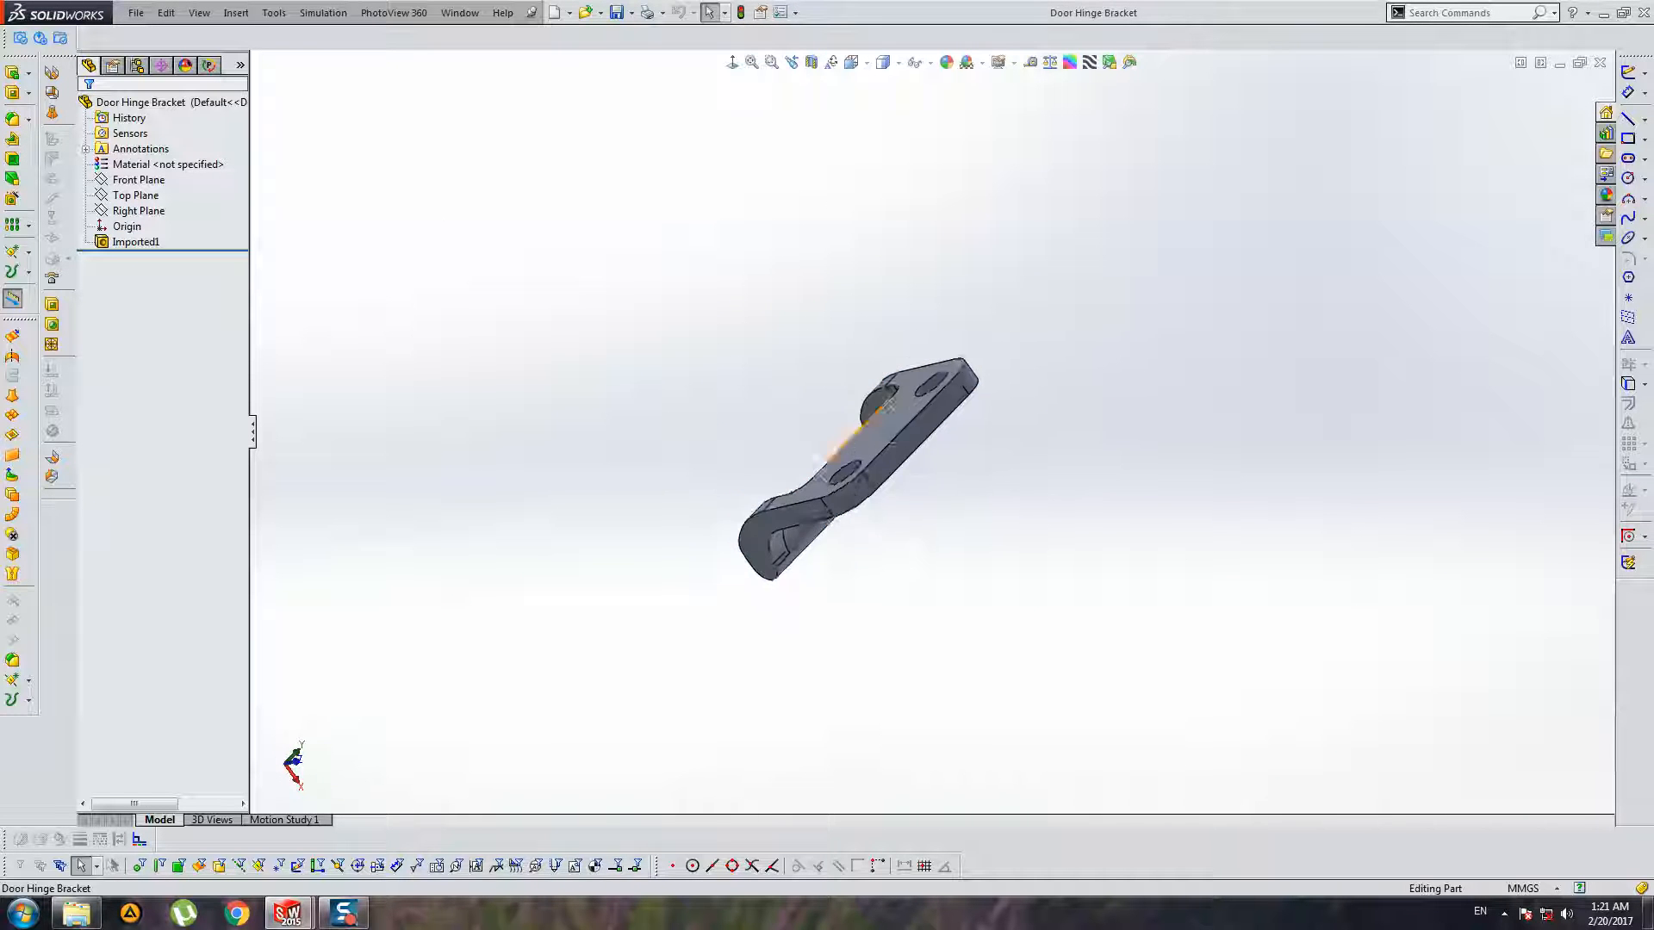
left_click(236, 12)
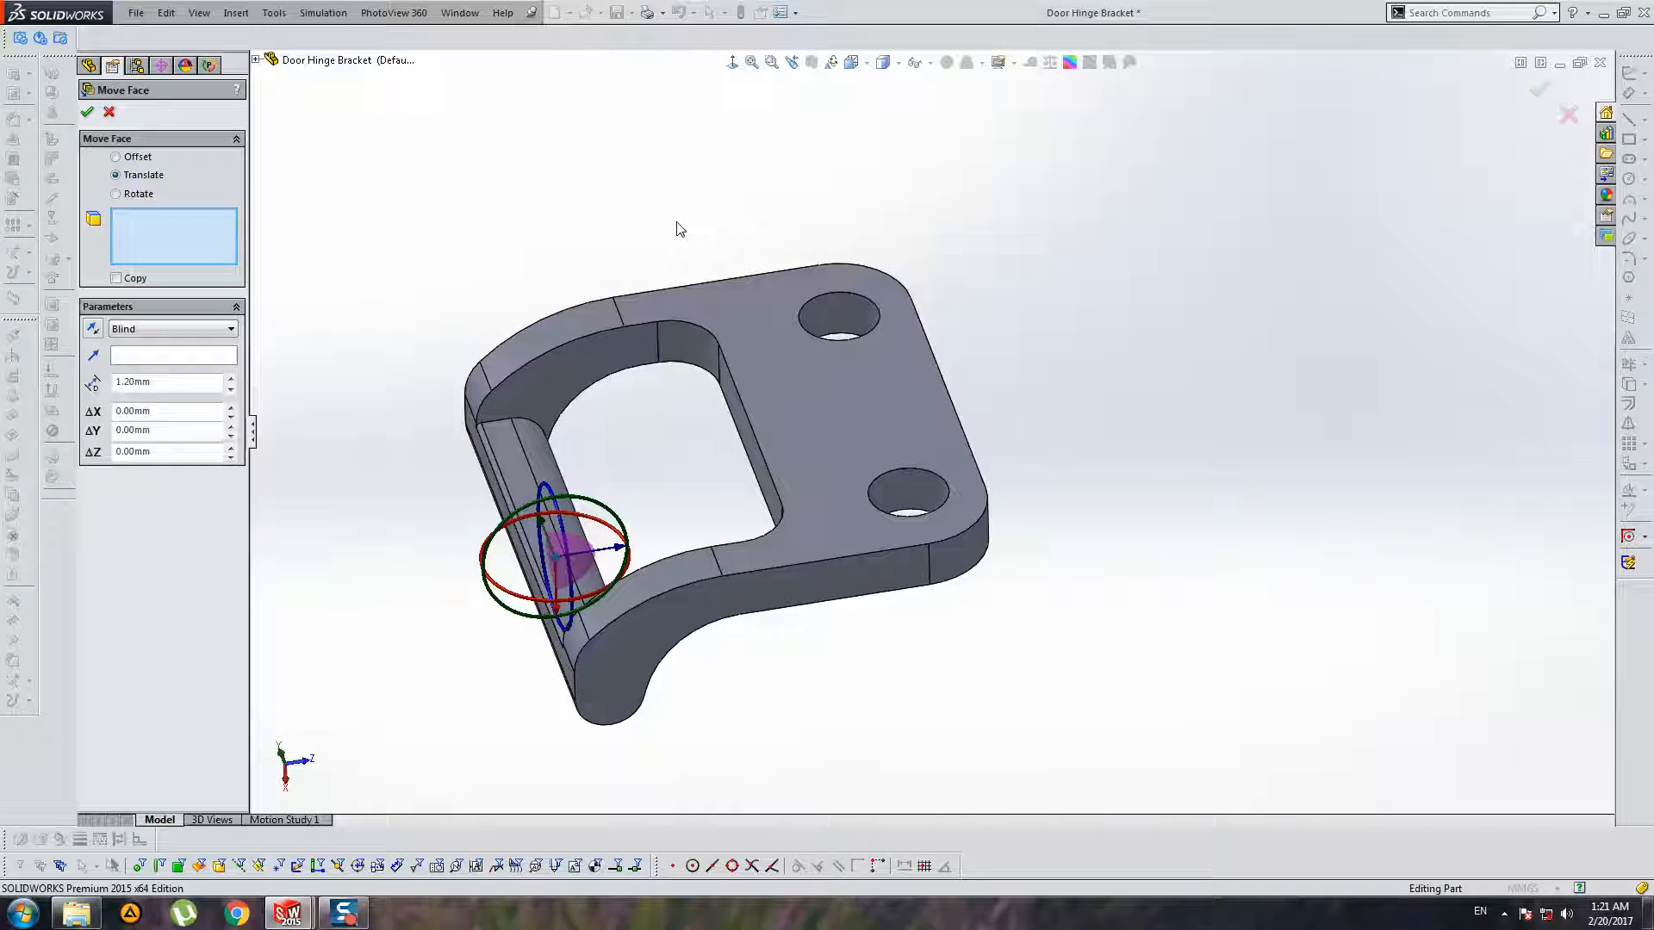
Step: Move the bracket's end faces around both holes outward by 3.20 mm
left_click(833, 321)
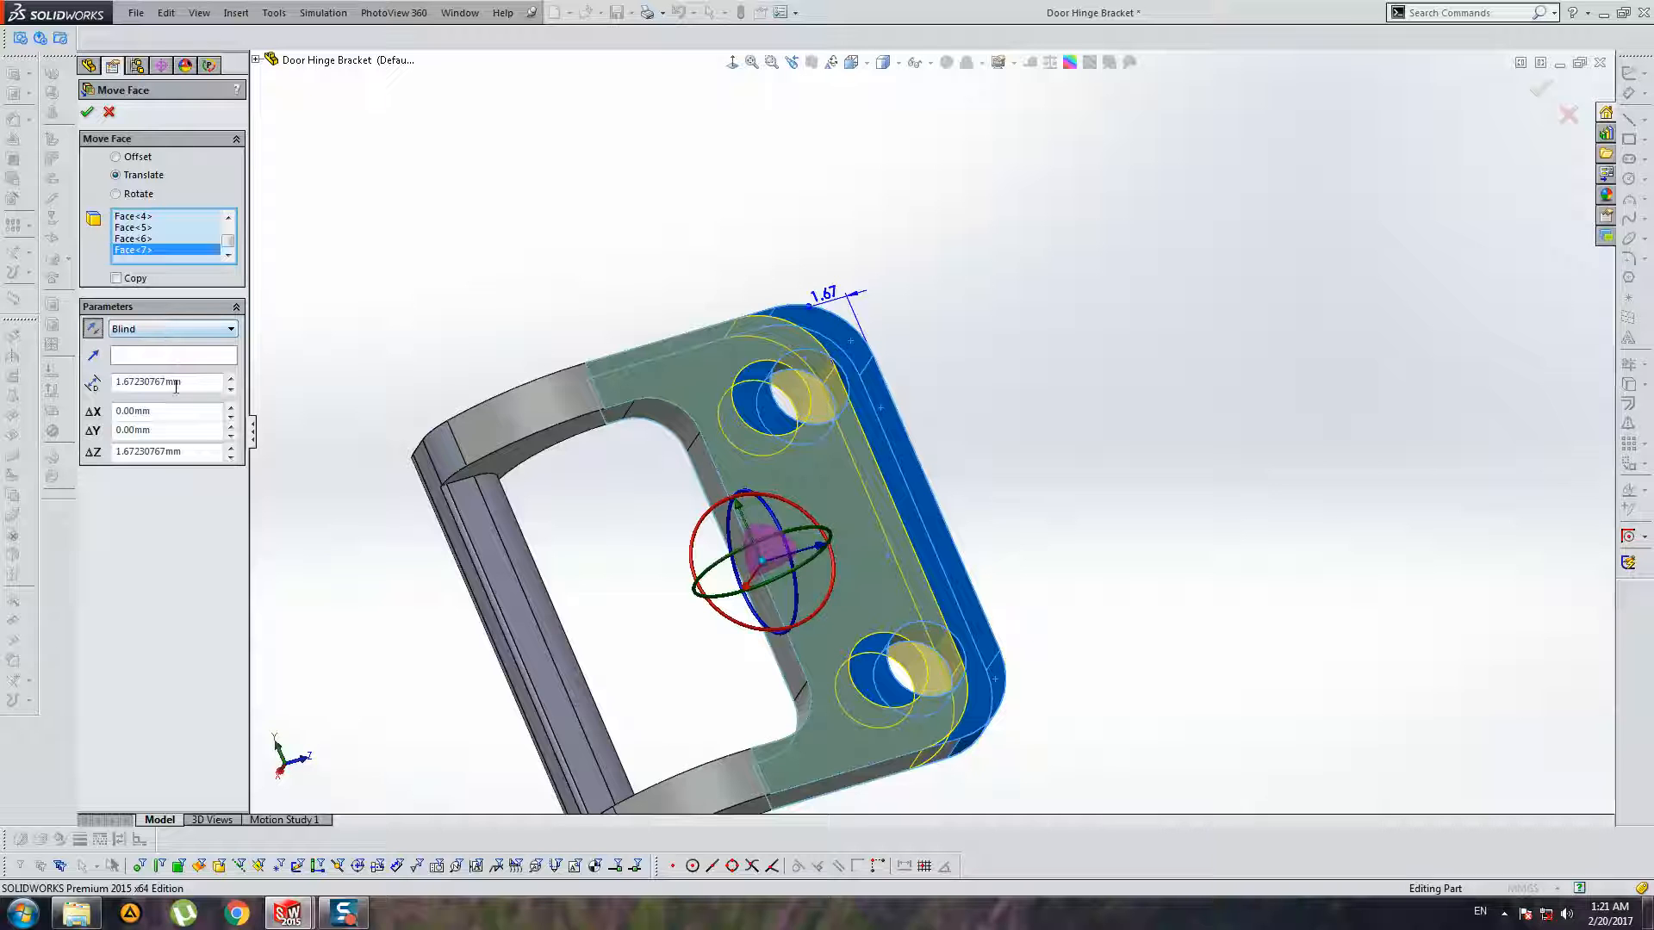
type("3.20mm")
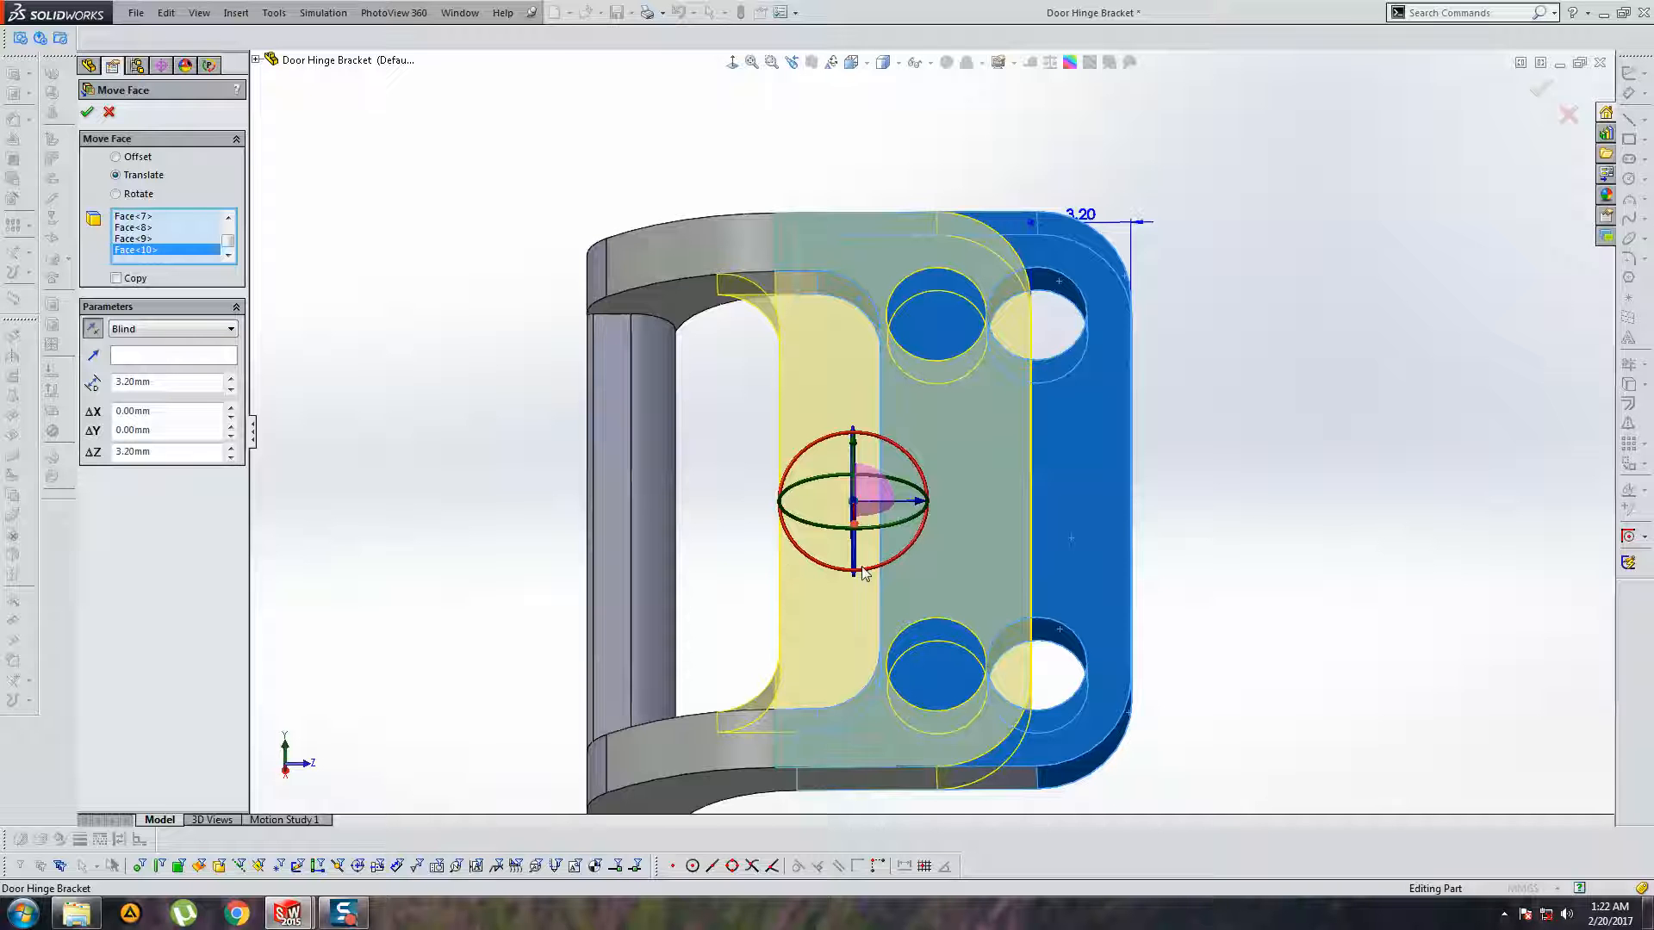
left_click(88, 112)
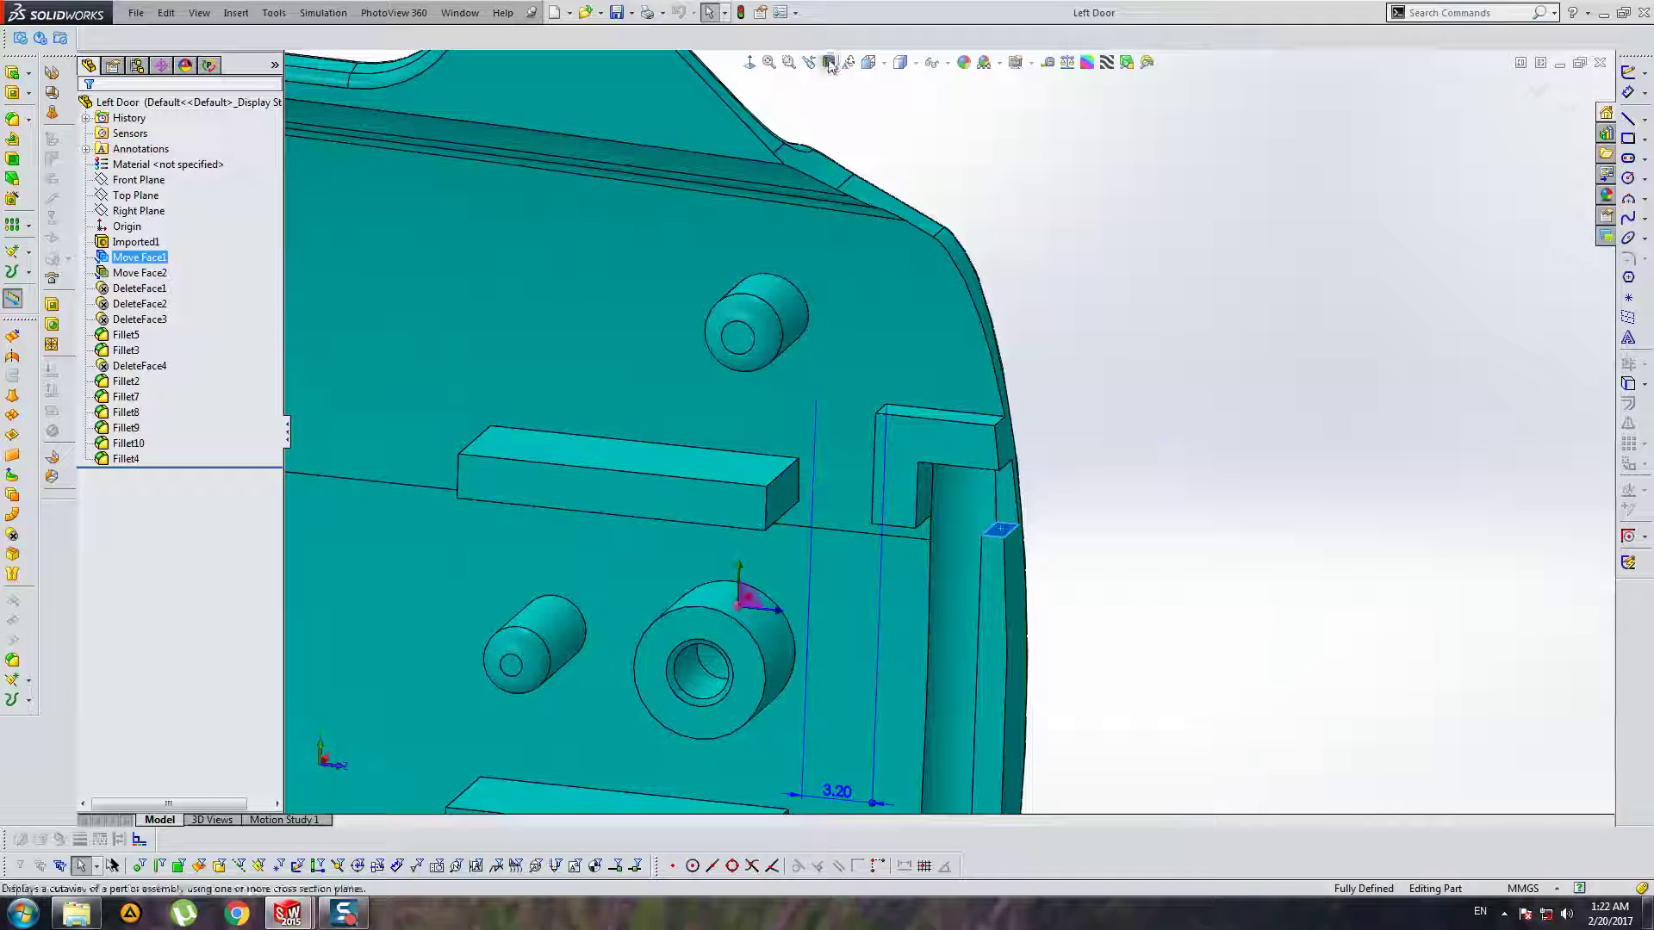
Step: Section the Left Door through the clip, review the Move Face1 change, then exit the section view
left_click(830, 62)
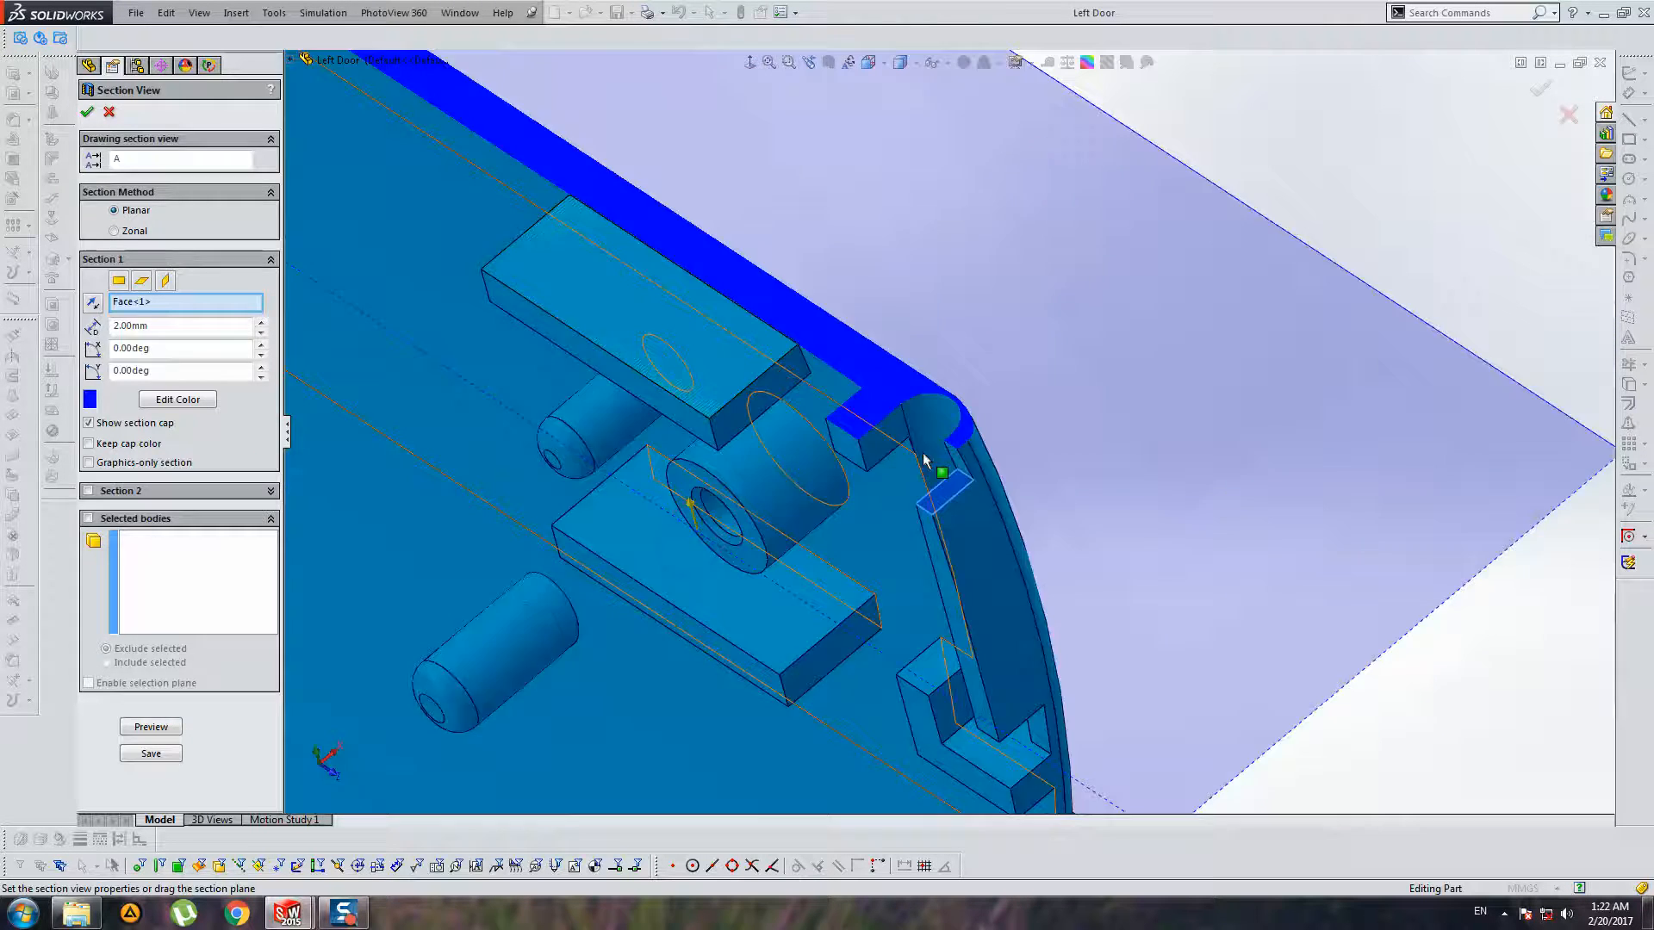
left_click(86, 112)
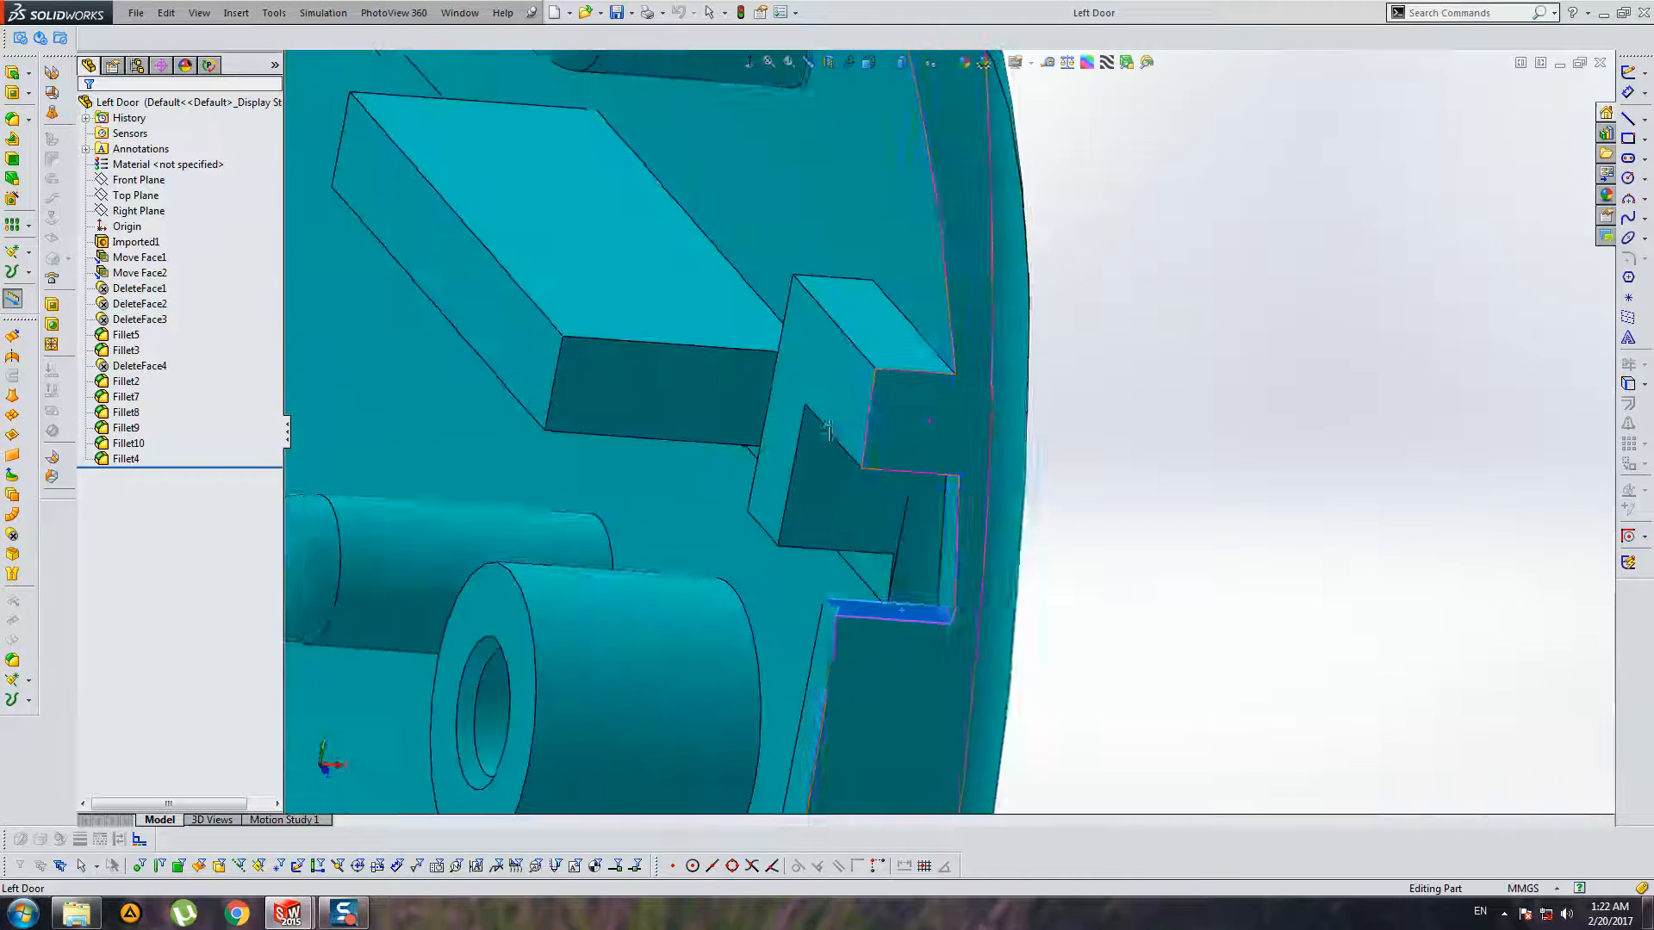
left_click(829, 62)
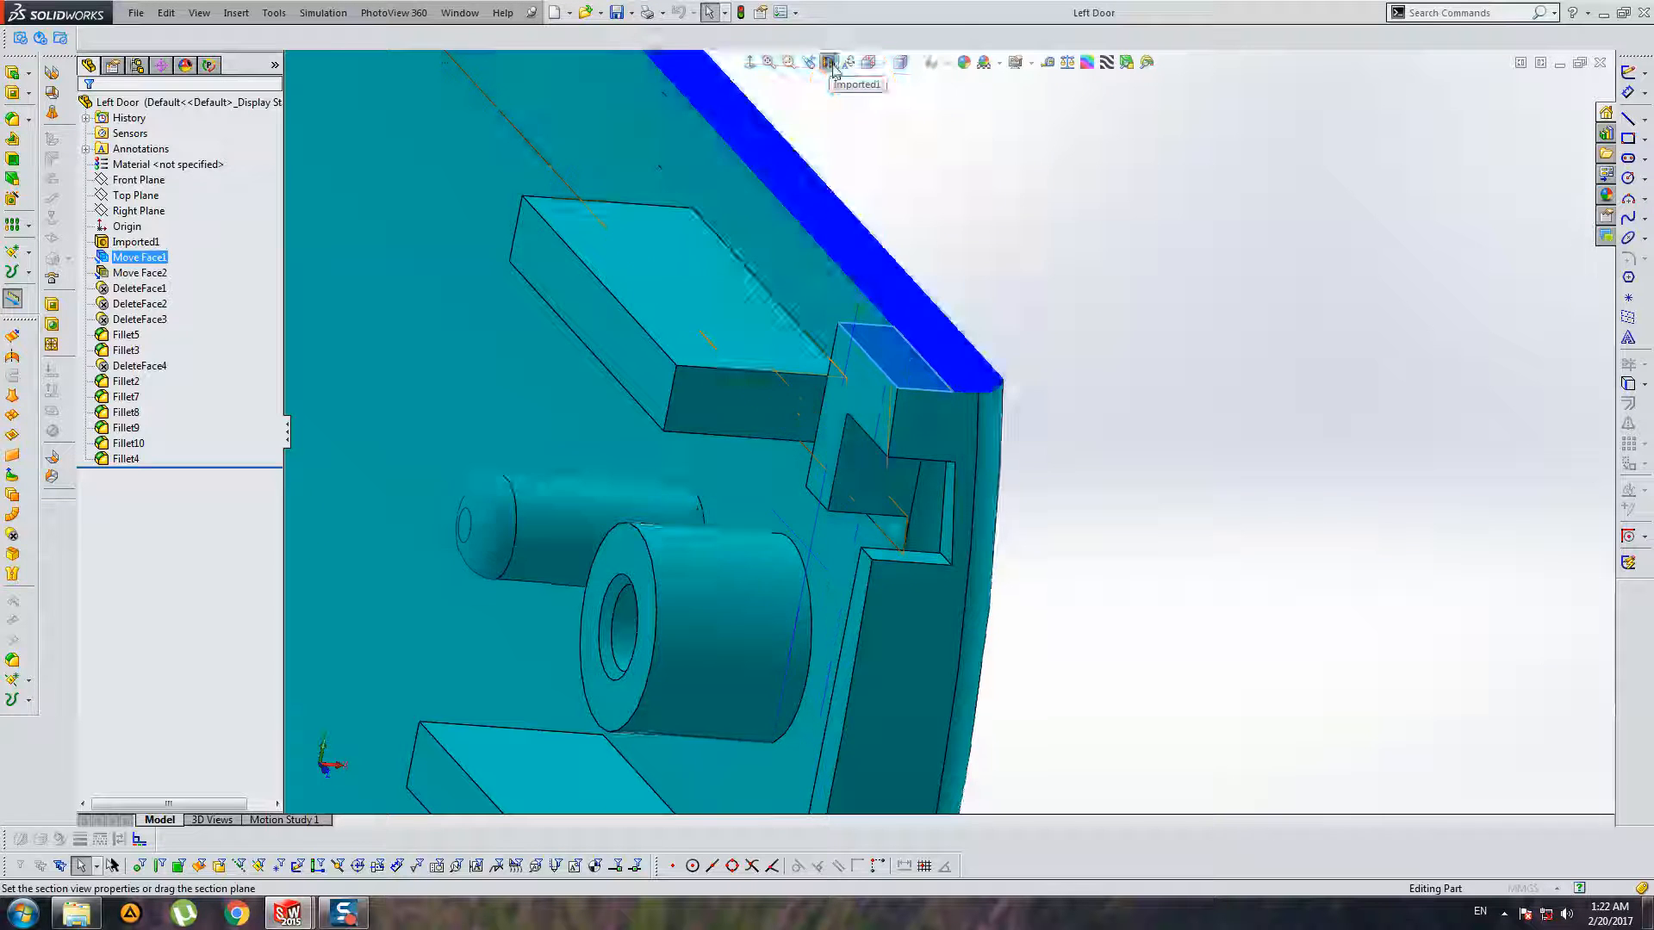
left_click(830, 61)
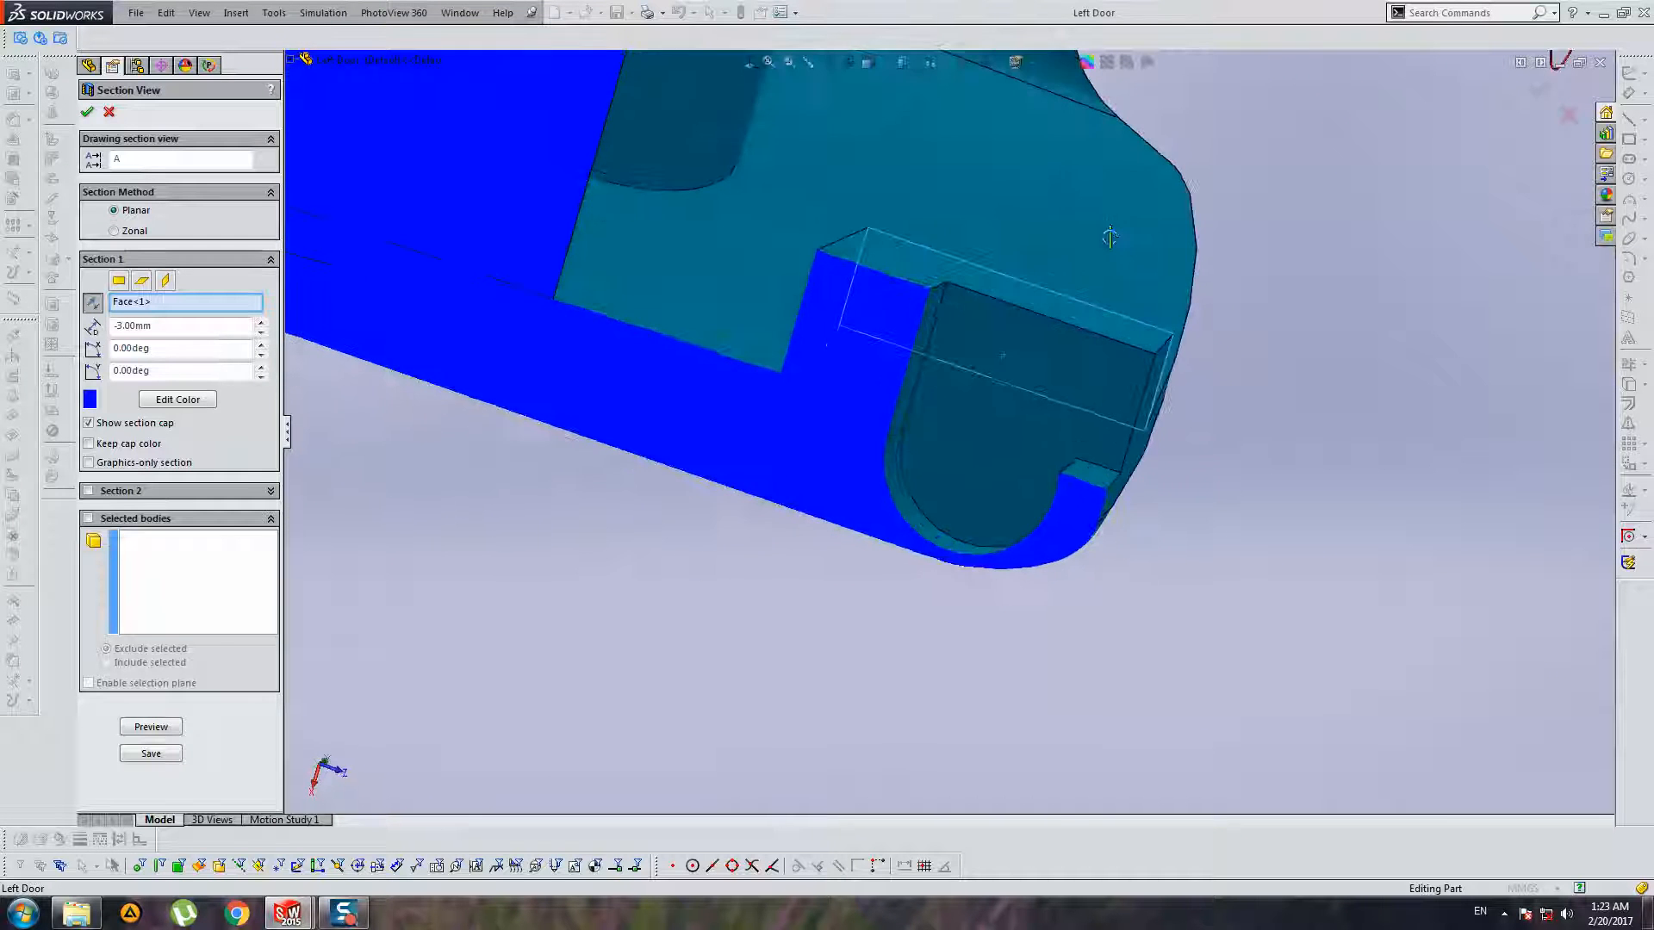
left_click(108, 112)
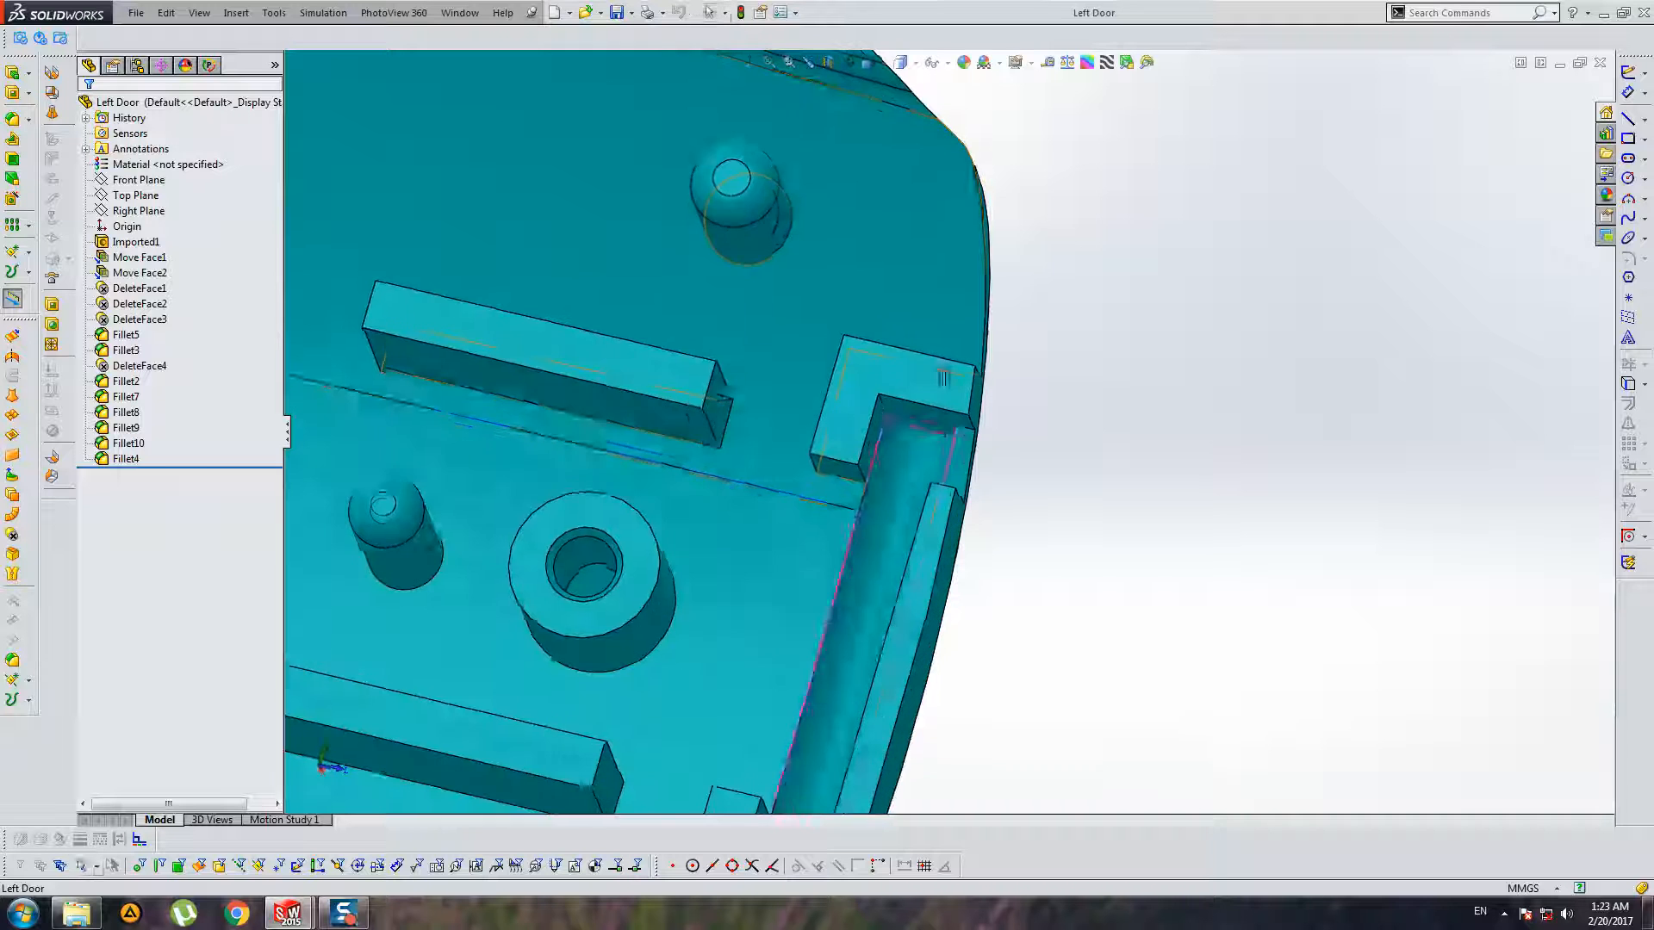
Step: Edit Move Face2, changing its distance from 1.20 mm to 1.00 mm
right_click(139, 272)
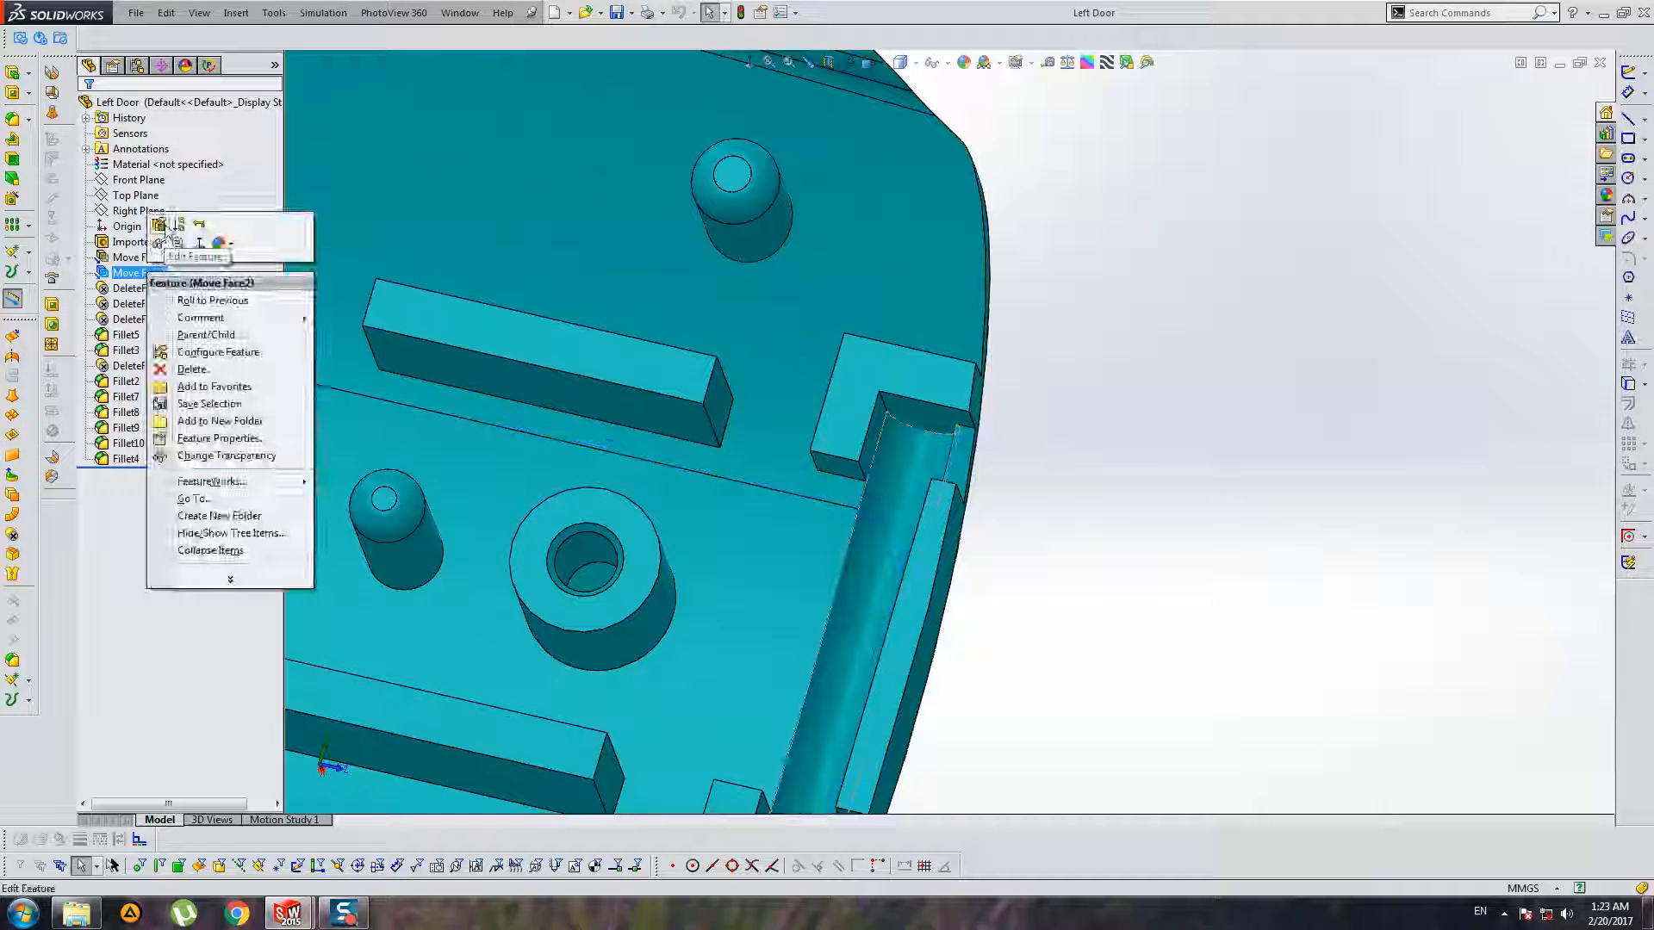
left_click(195, 257)
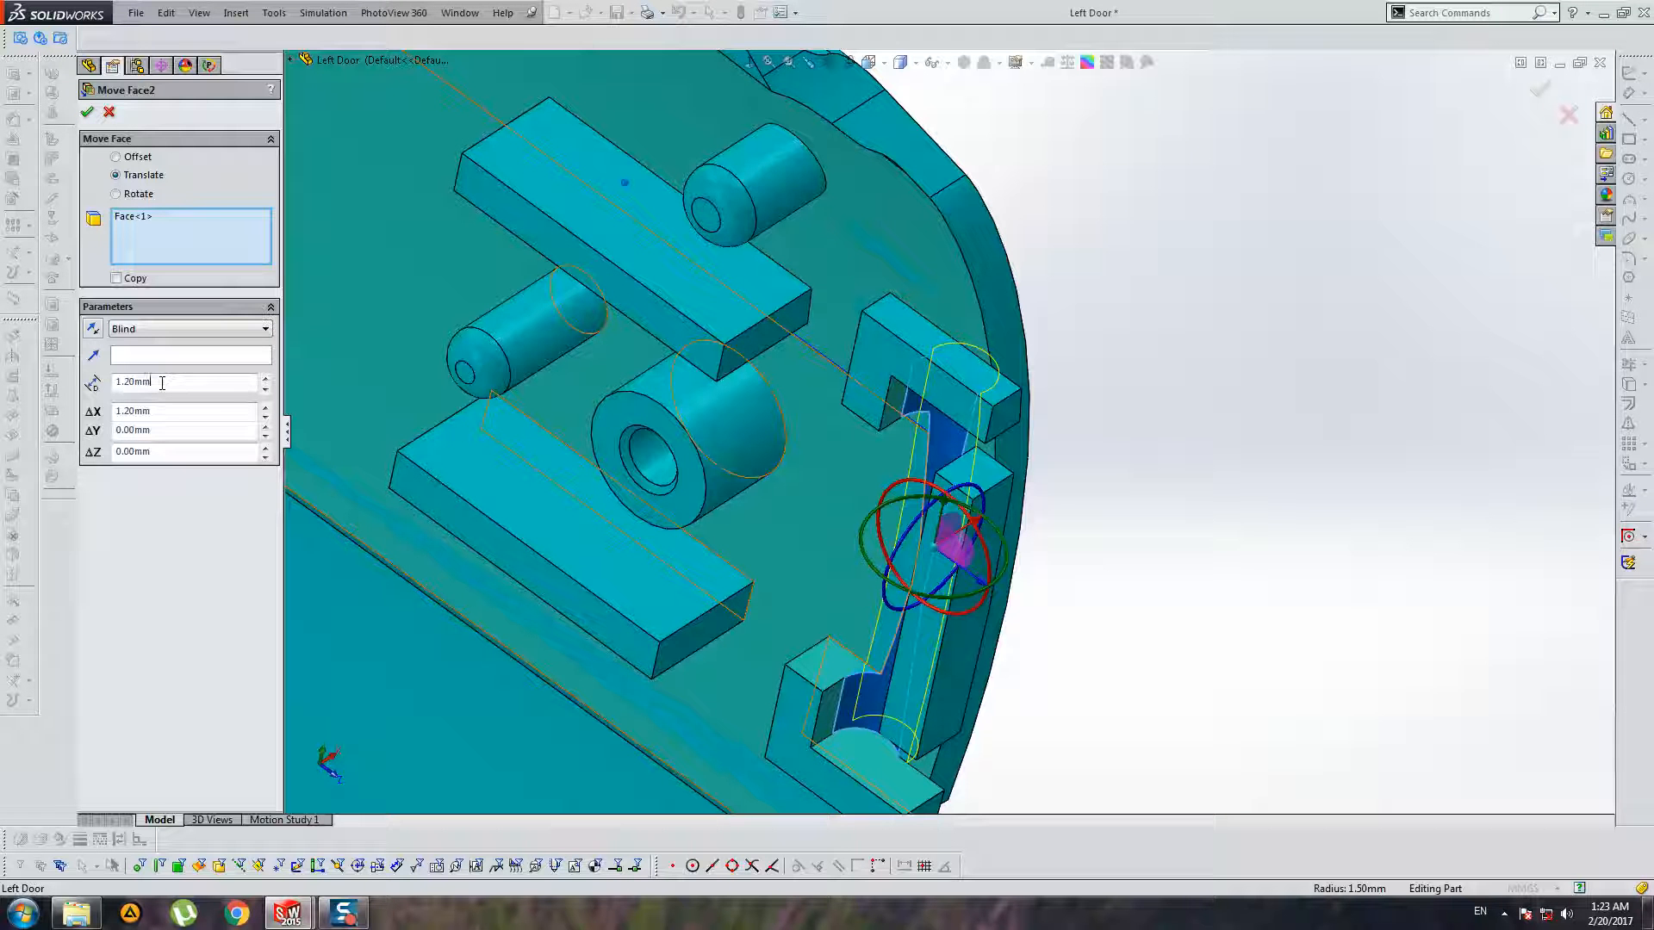
triple_click(159, 382)
type("1")
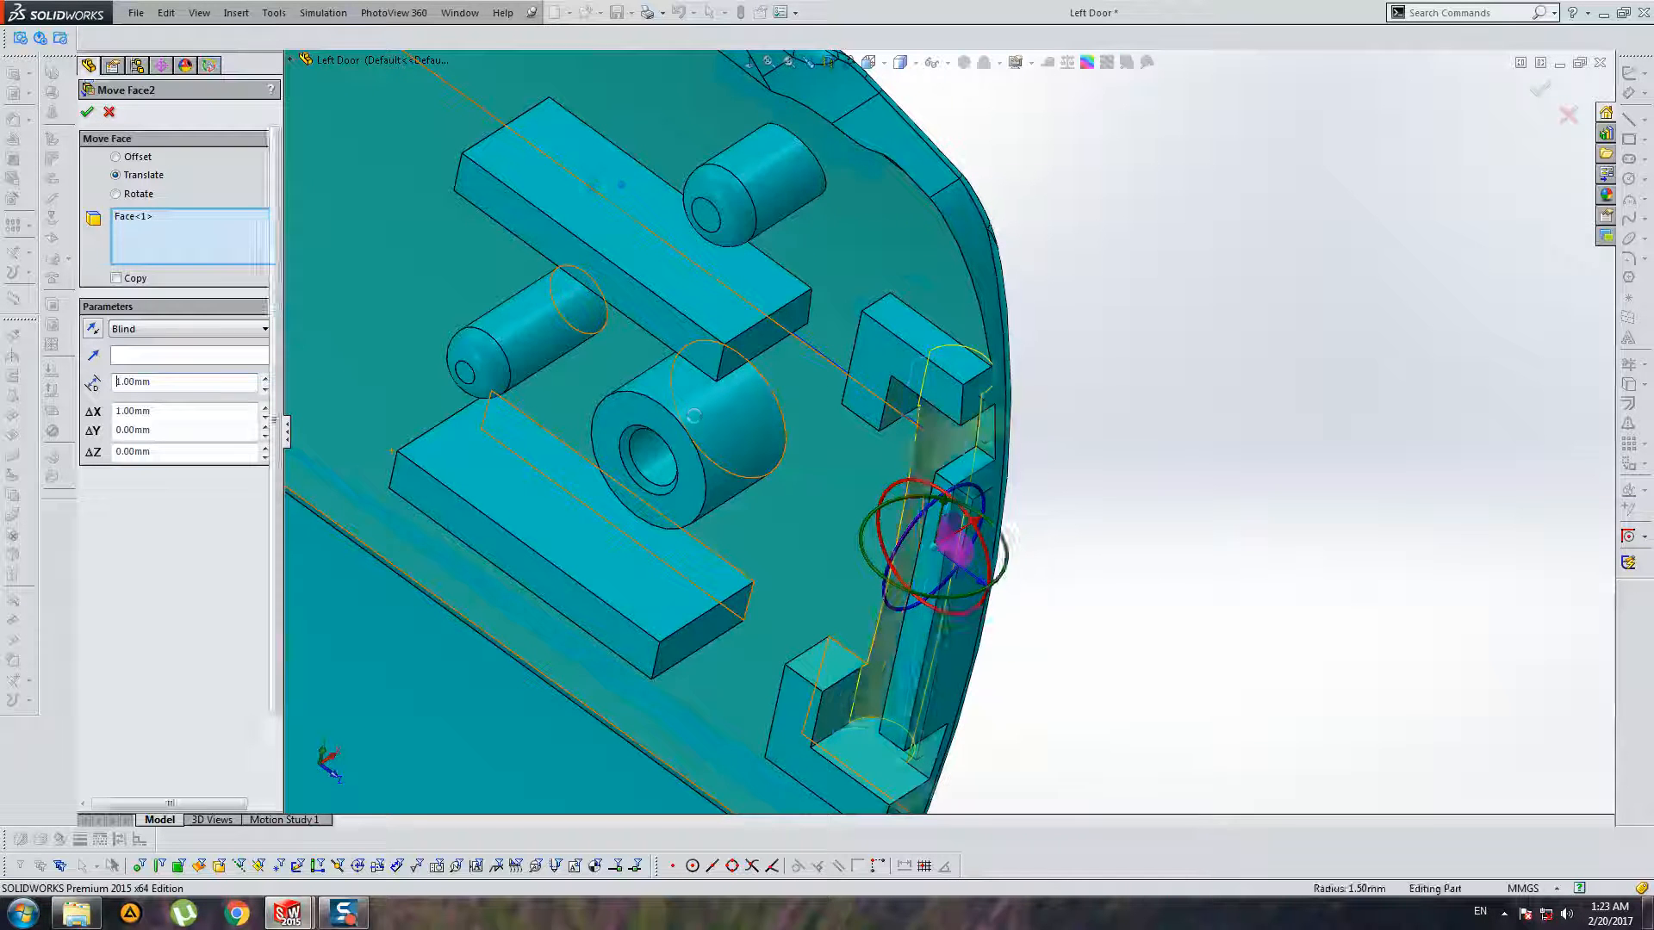
left_click(88, 112)
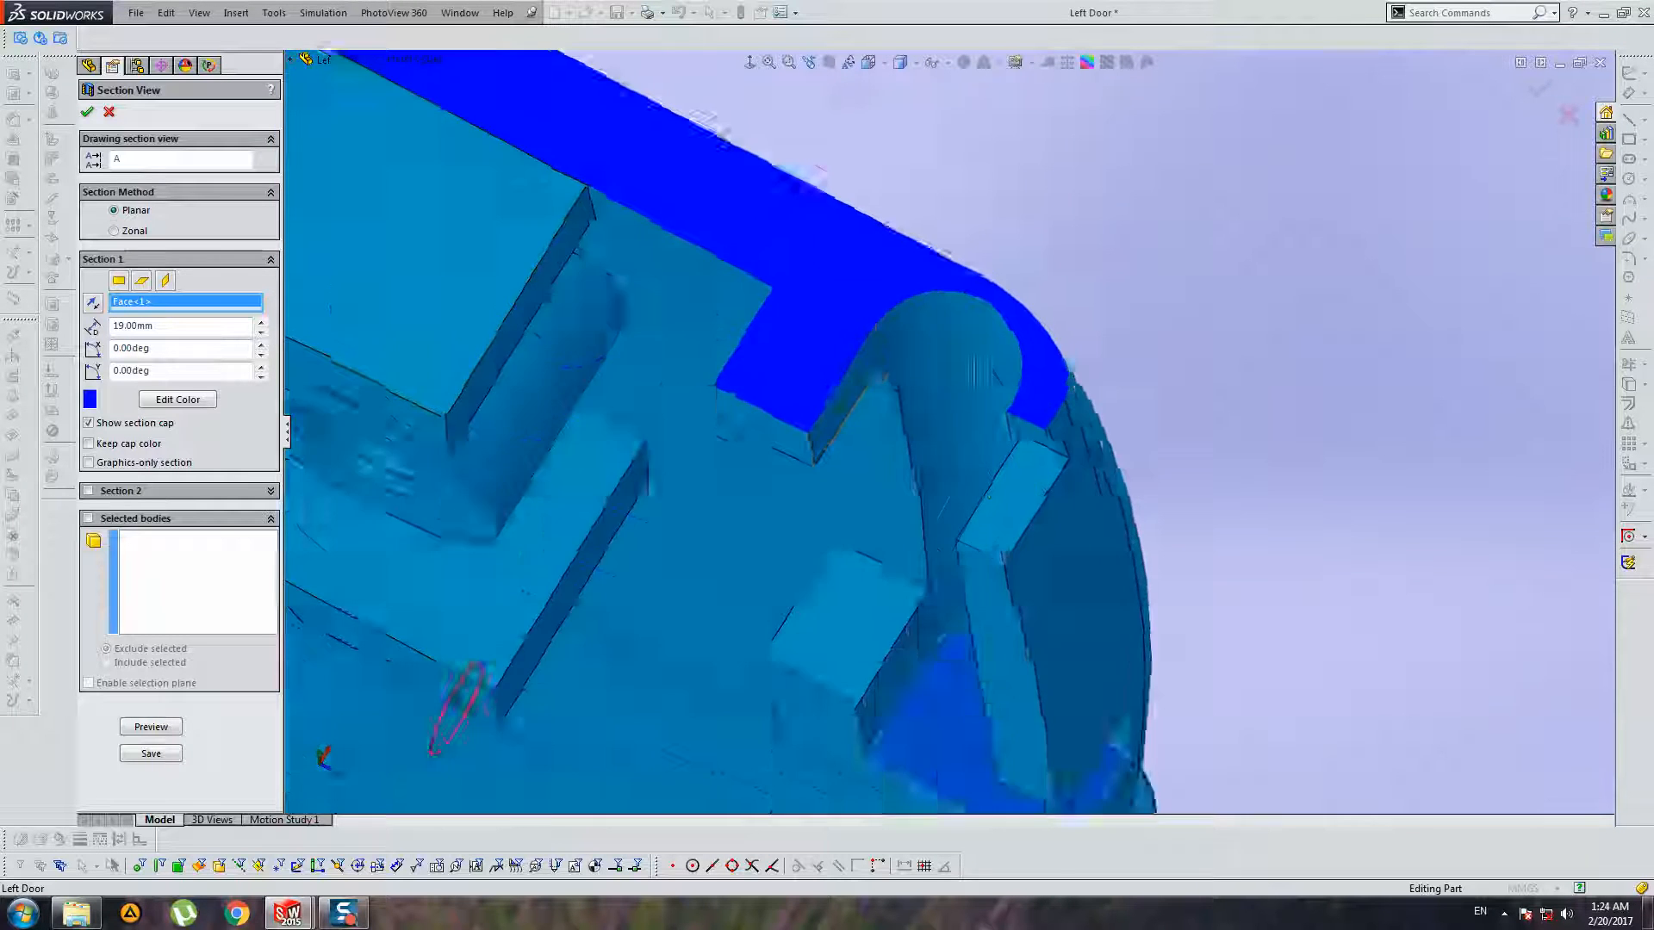
Step: Exit the section view and change Move Face2 on the left door to 0.80 mm
left_click(108, 112)
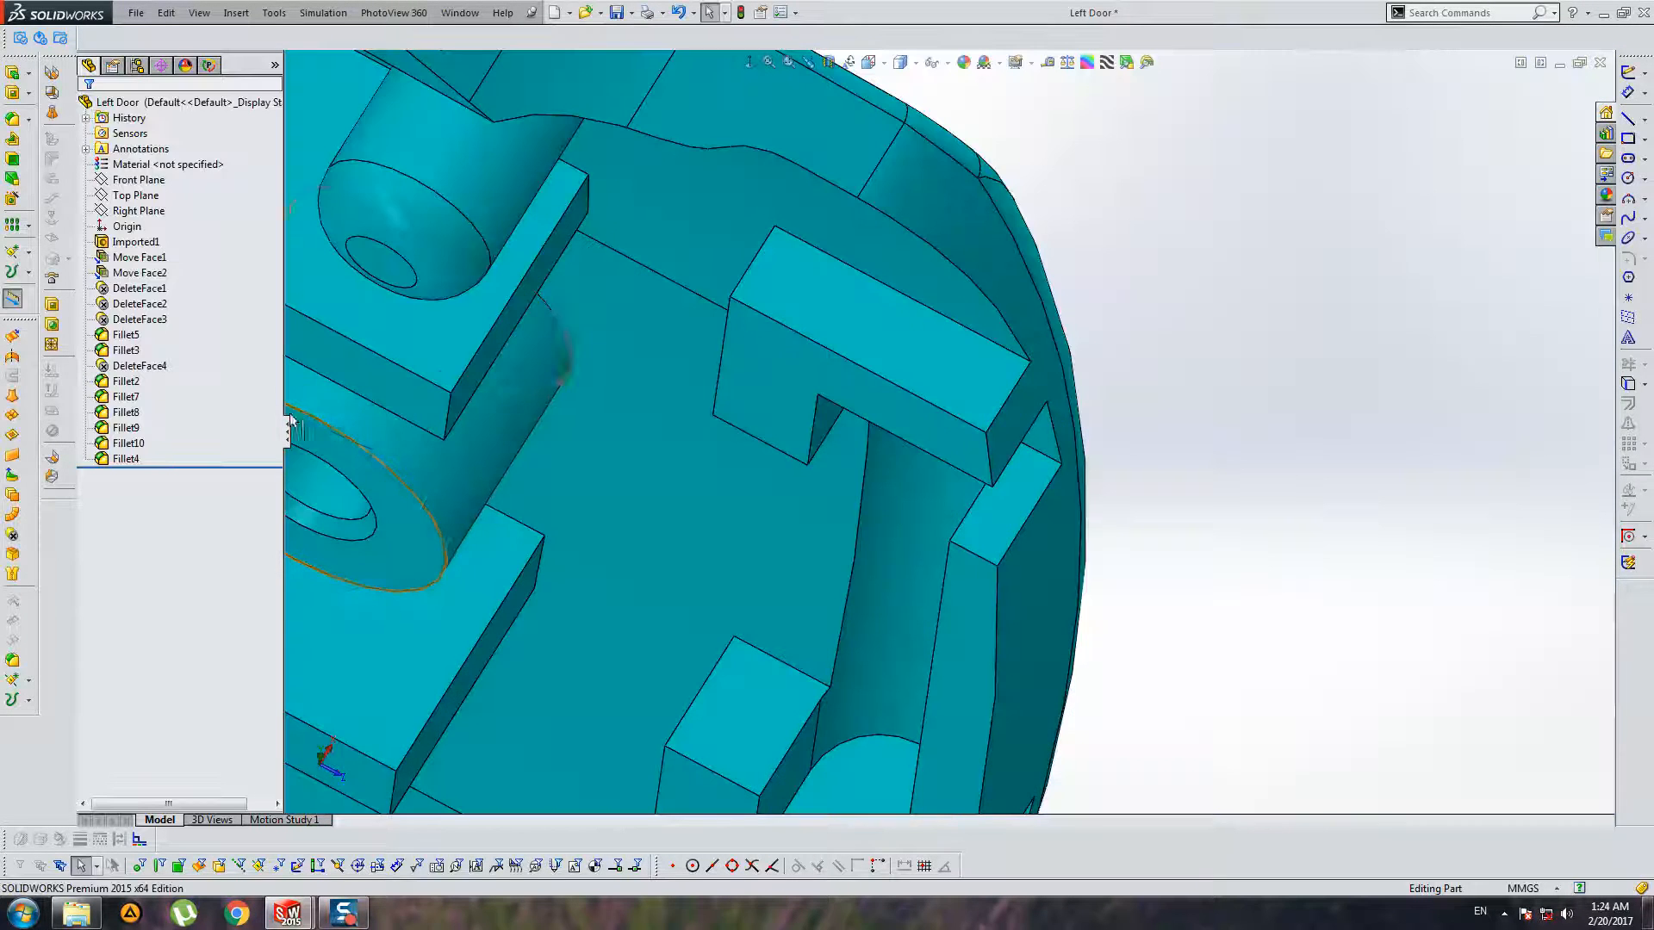
left_click(138, 257)
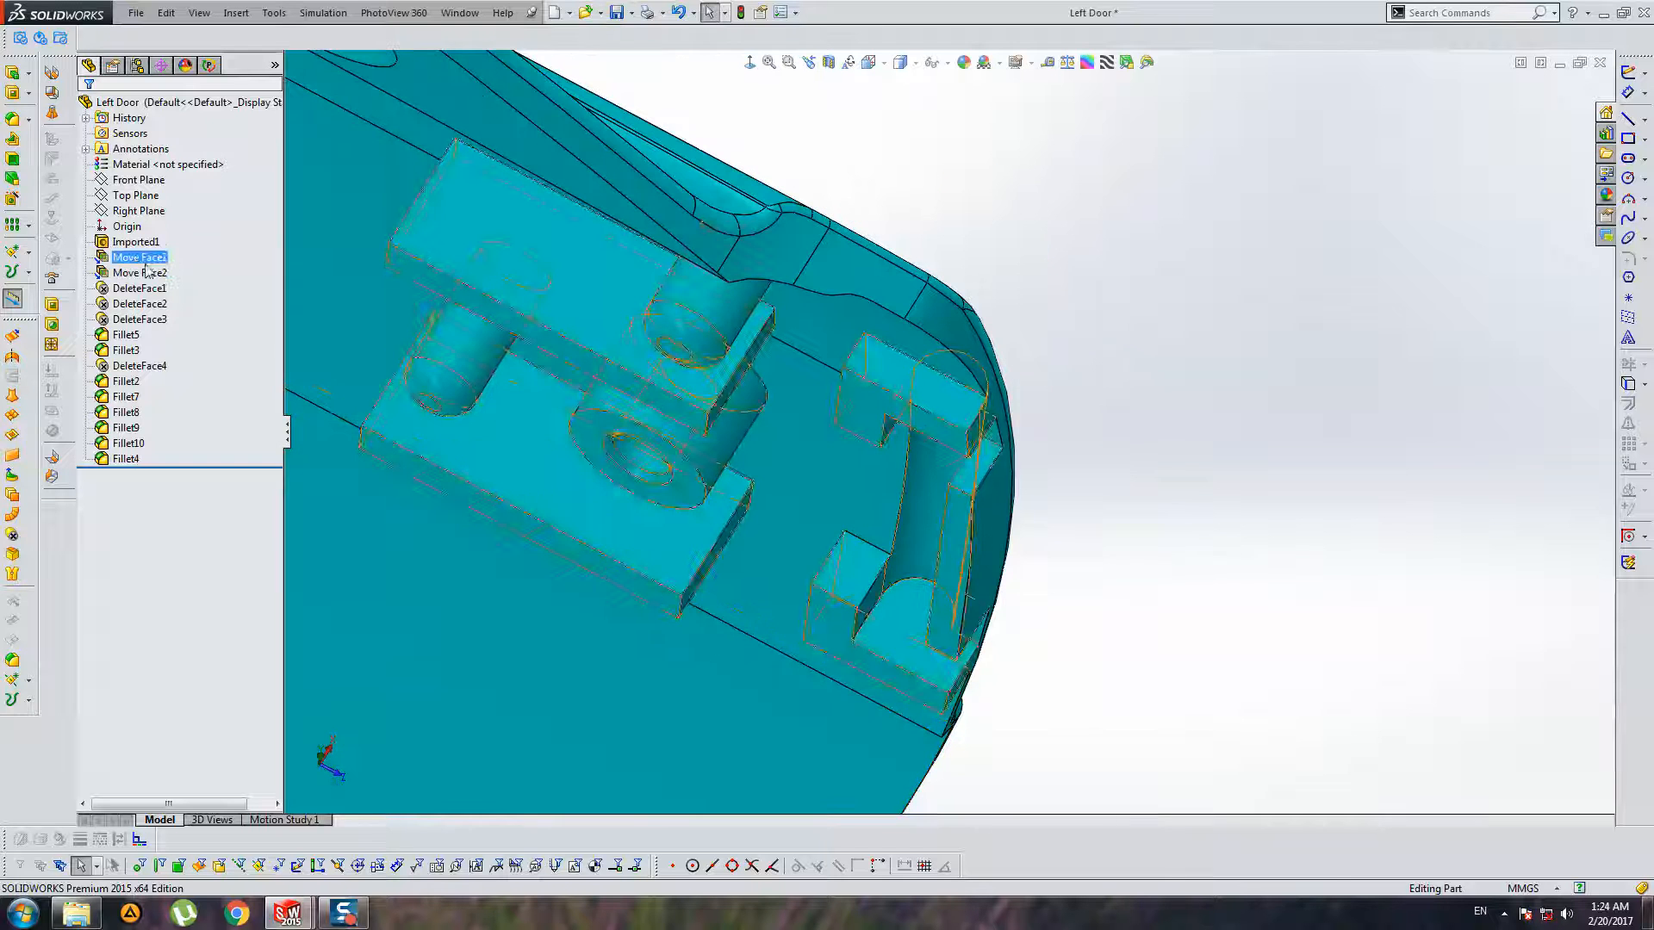
double_click(136, 272)
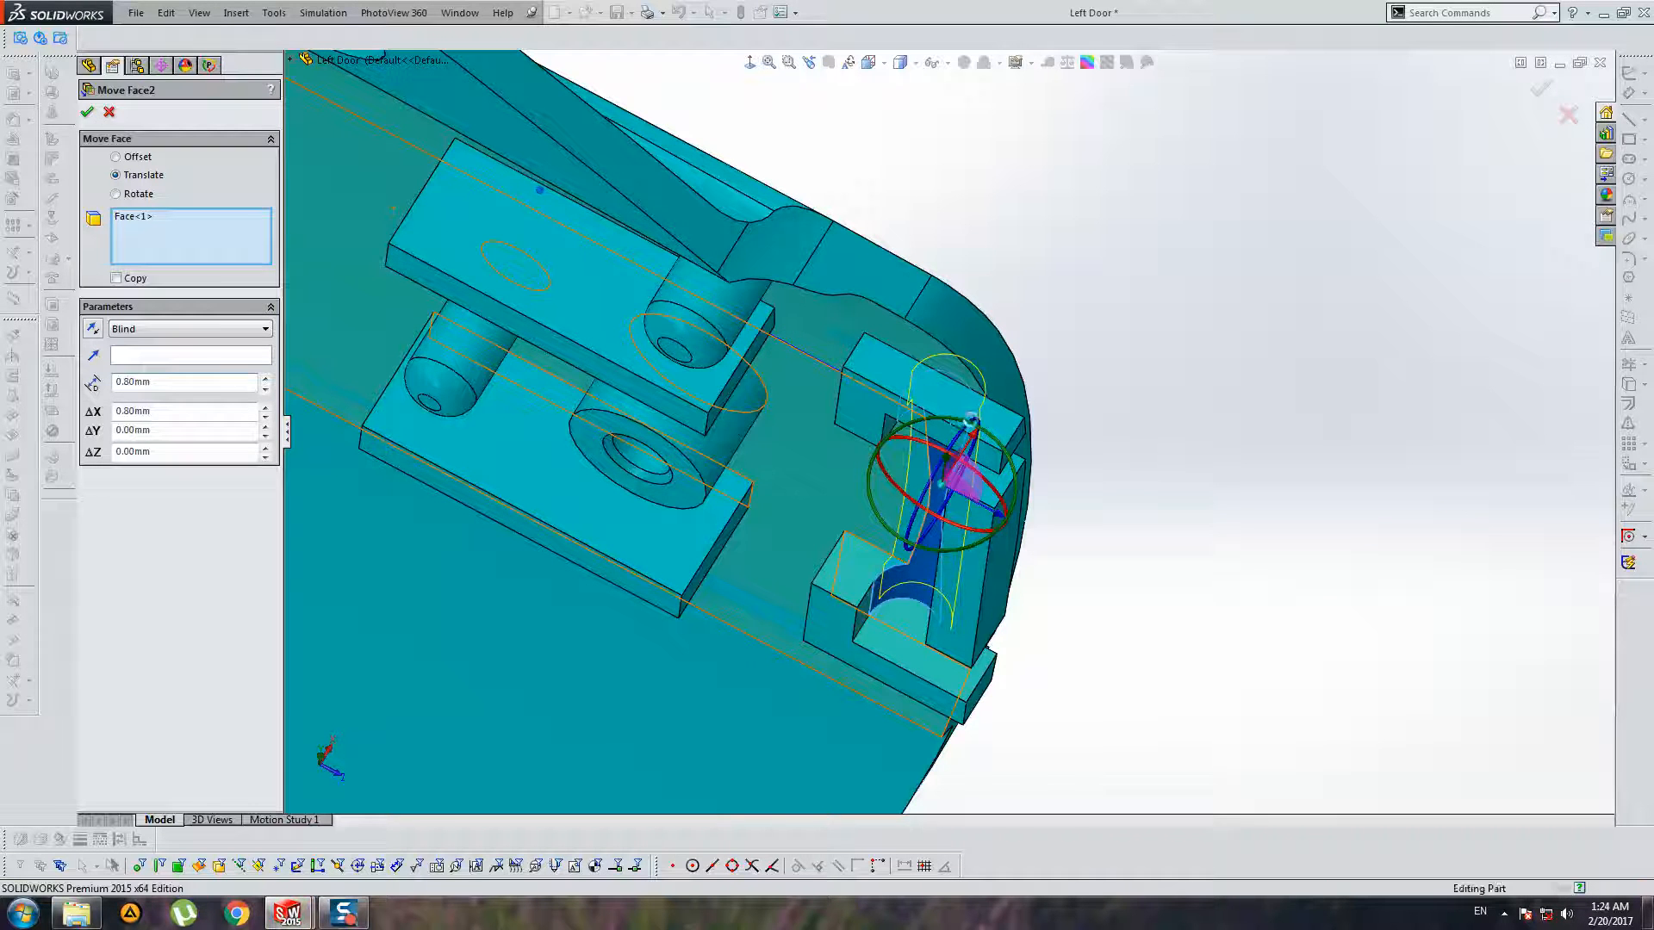
left_click(88, 112)
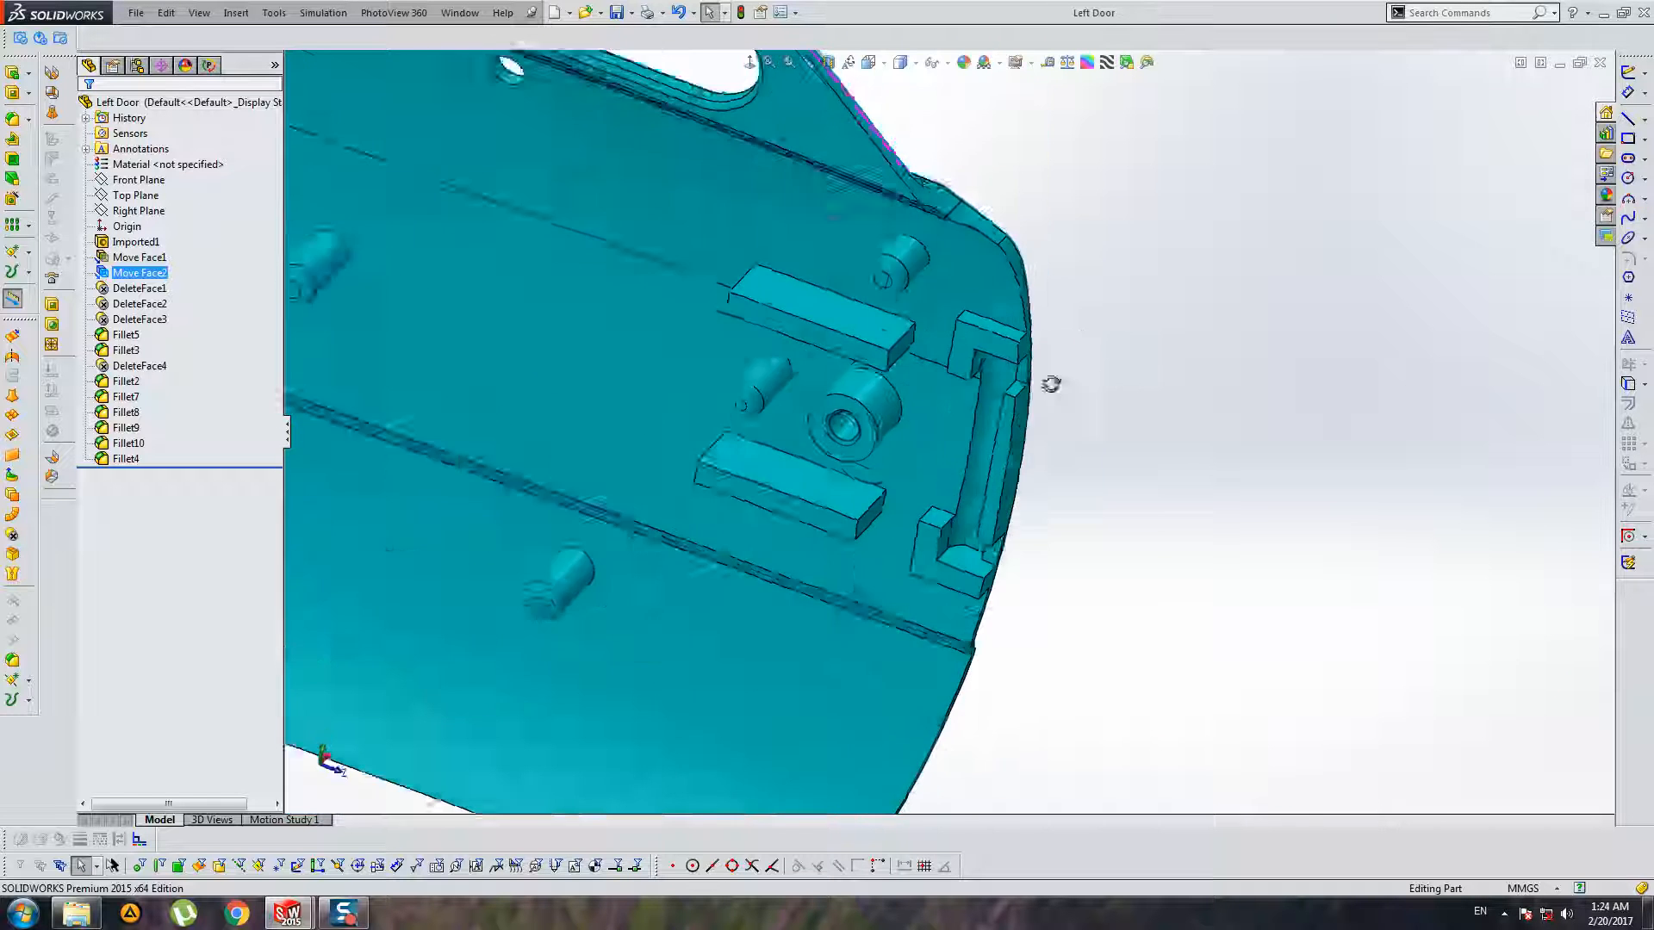
Step: Cut a section through the left door to inspect the clip wall, then close it
left_click(137, 257)
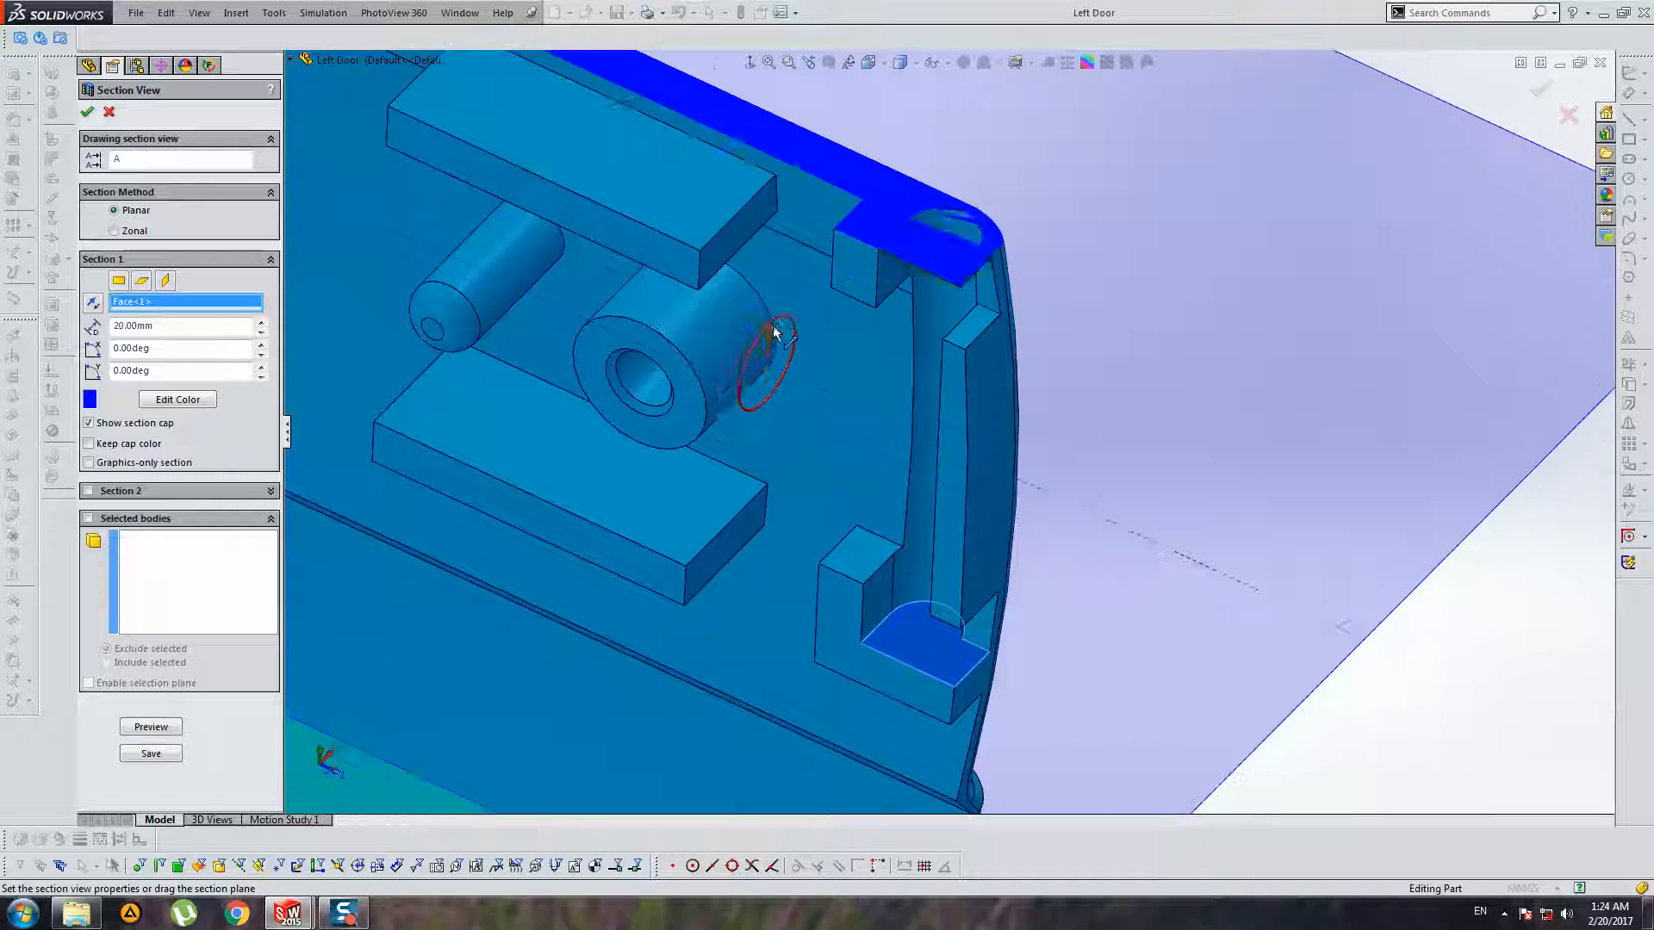
left_click(108, 112)
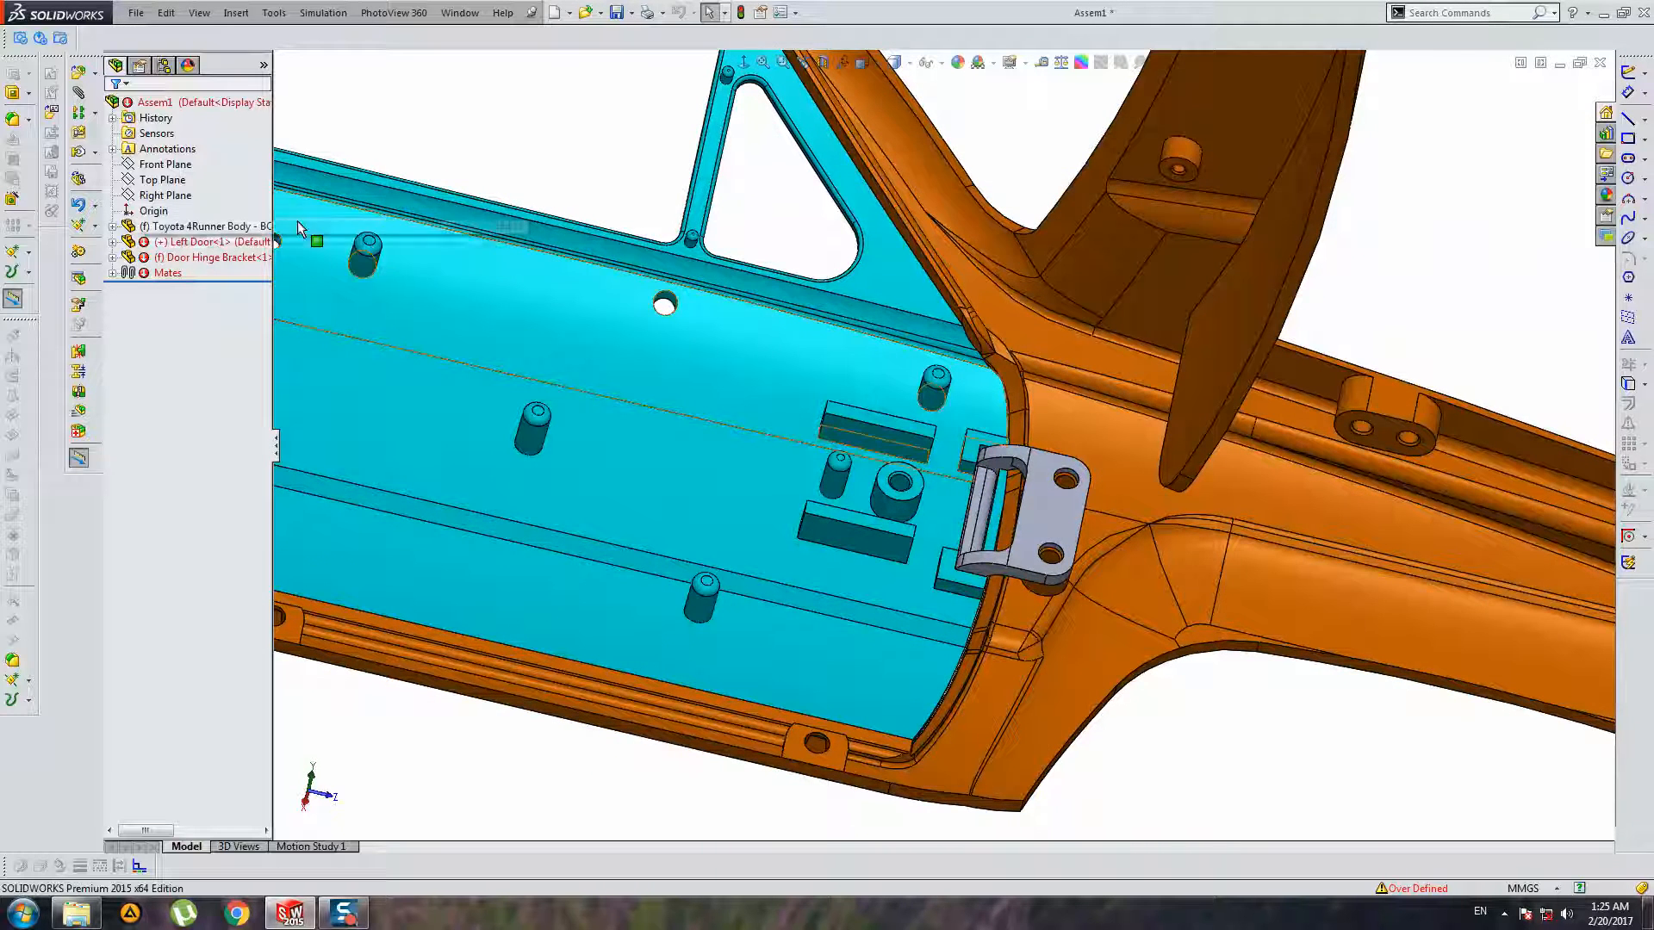
Step: Select the Door Hinge Bracket, zoom to the body bosses and change the display style
left_click(211, 257)
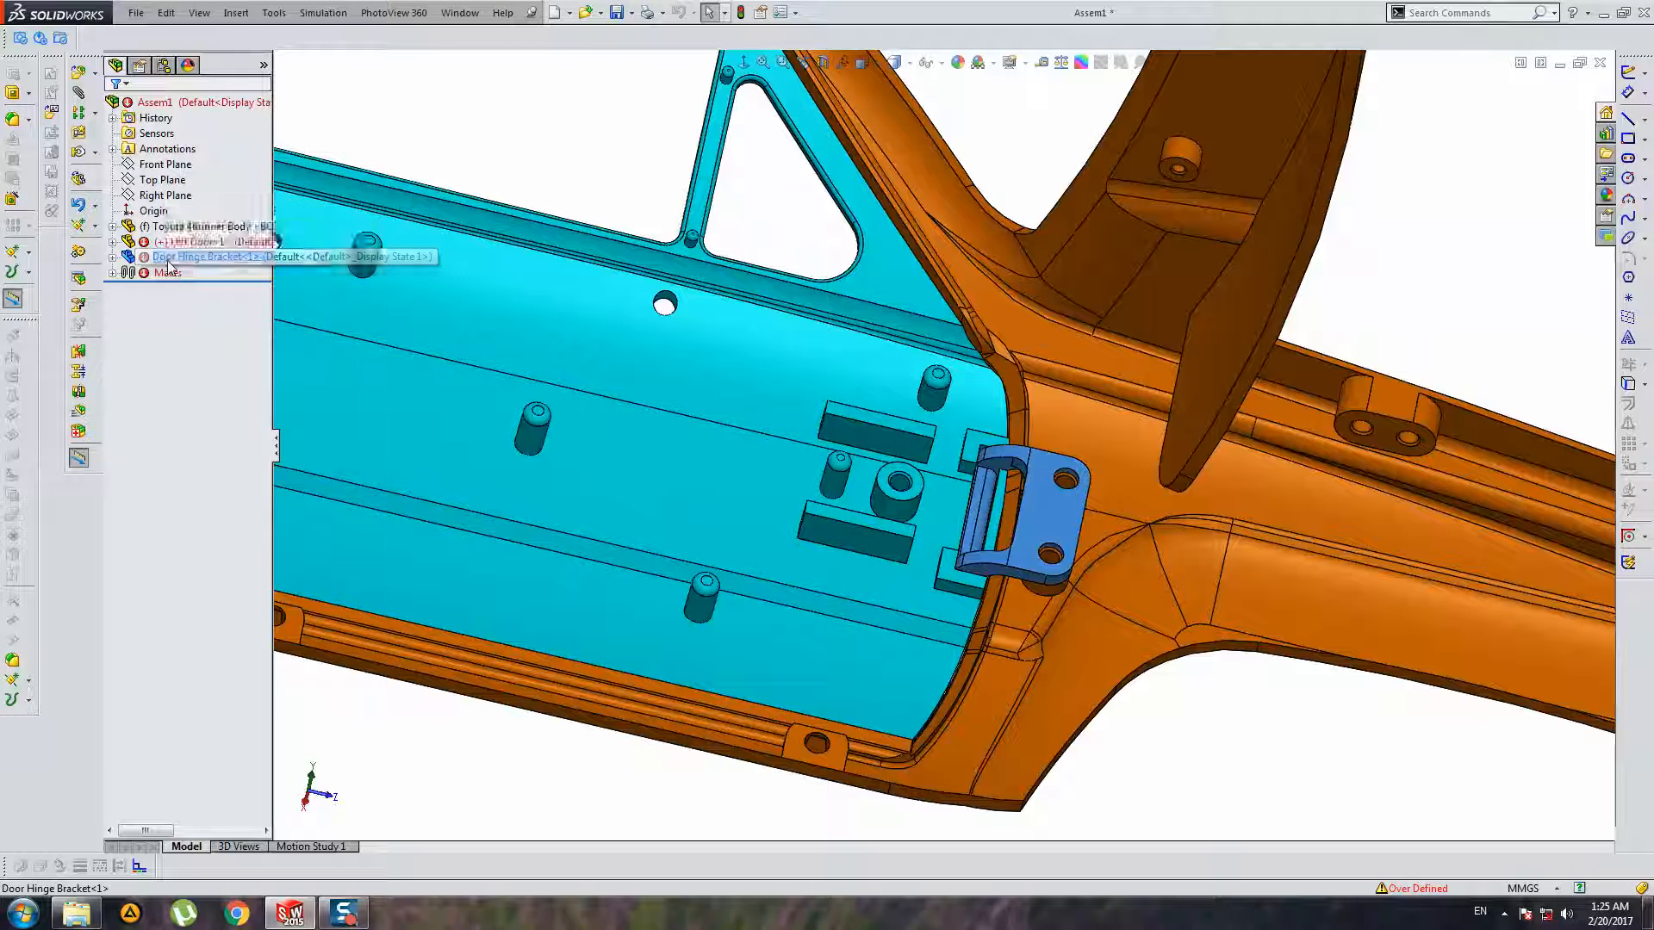
left_click(544, 321)
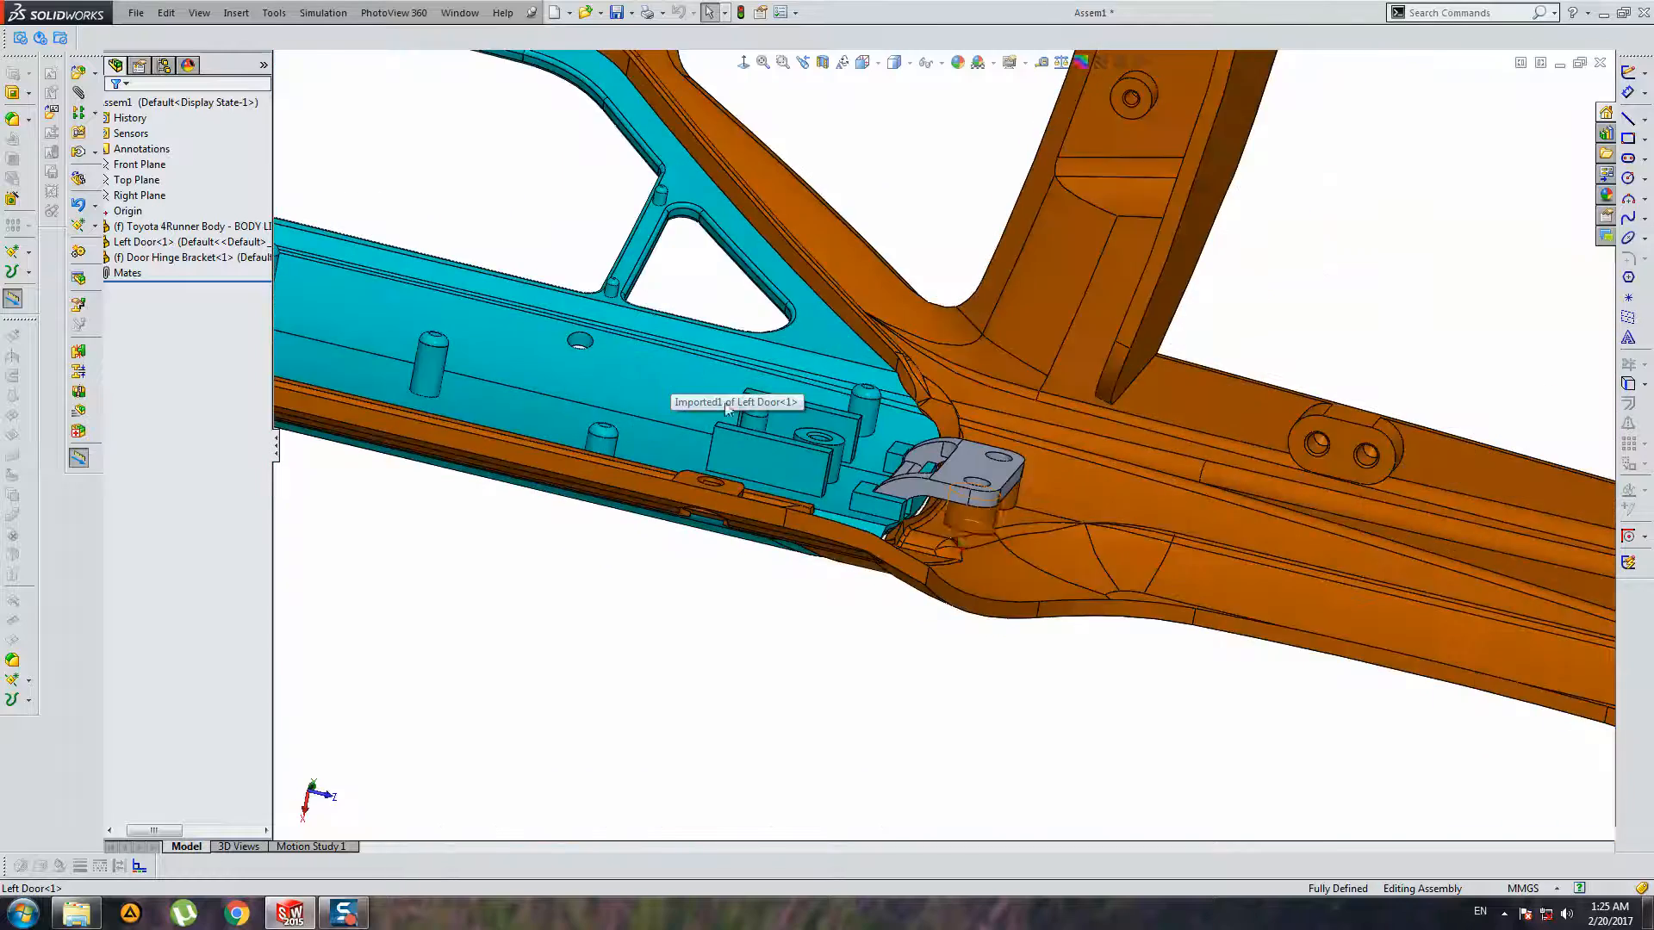
scroll("up", 3)
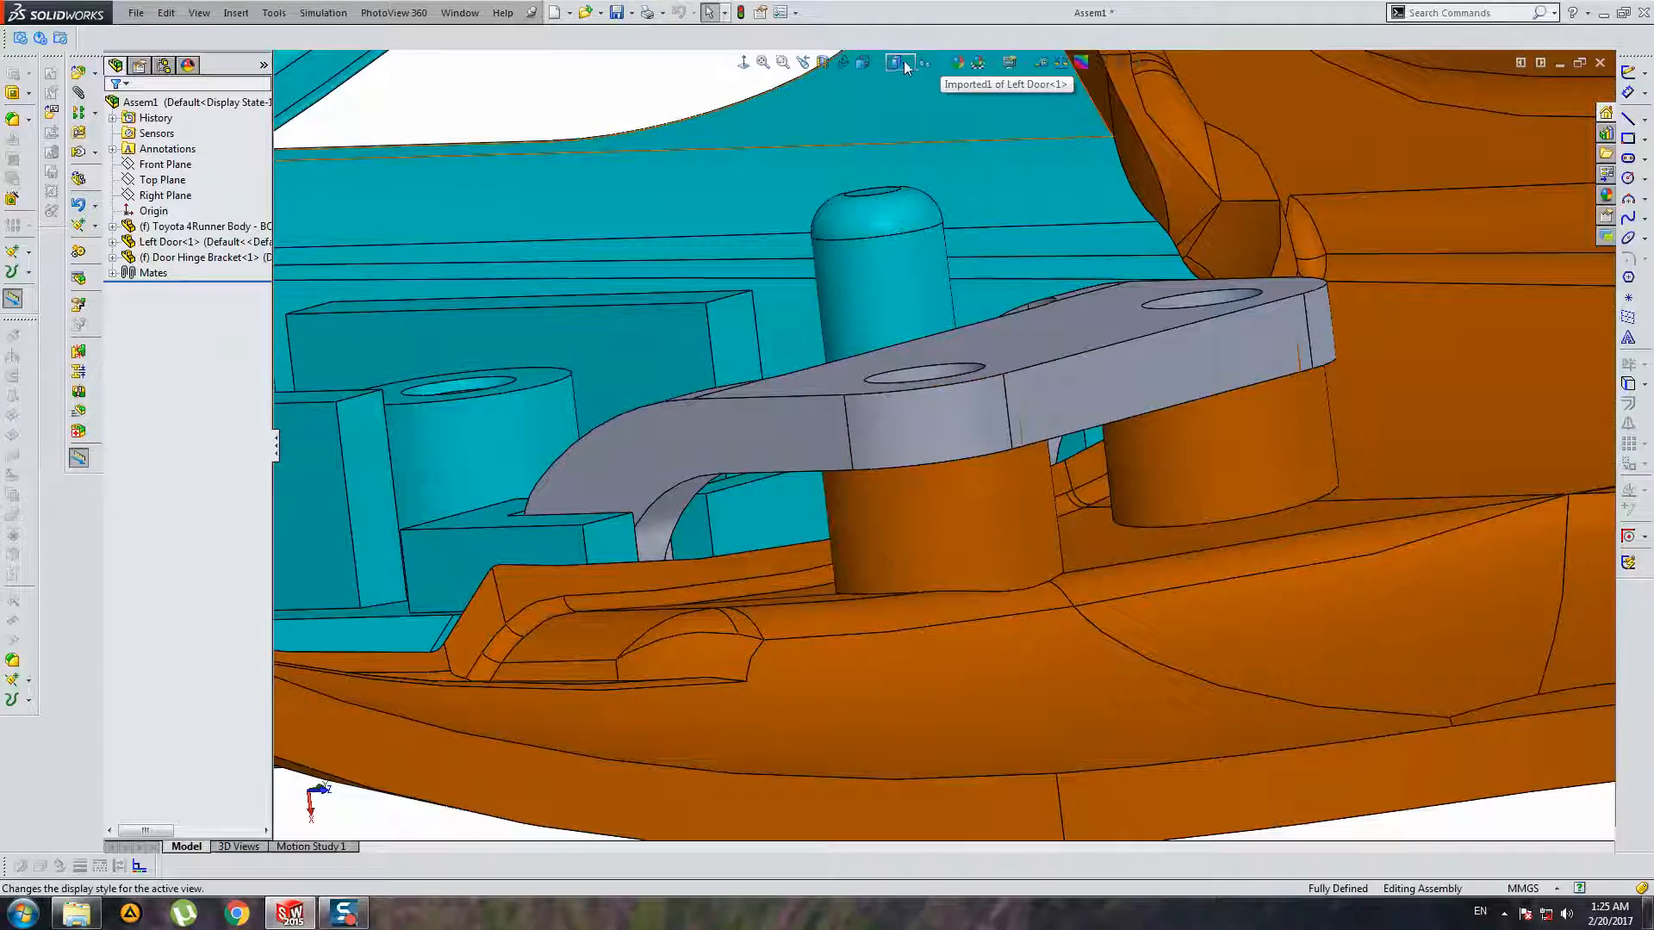
left_click(894, 62)
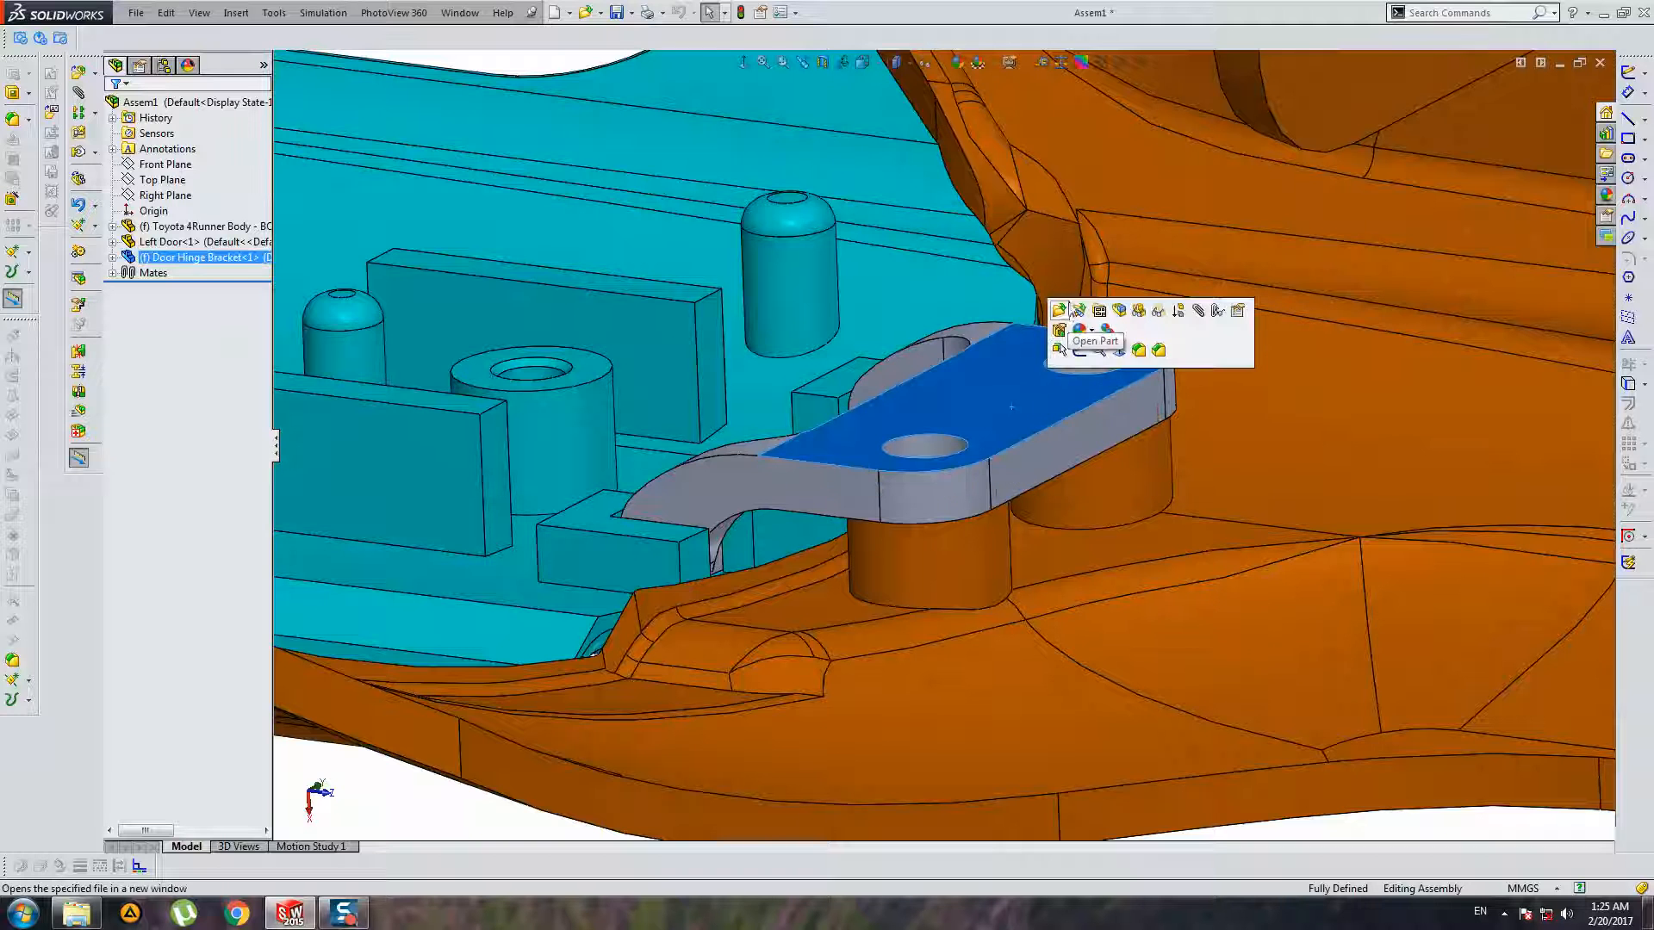
Step: Open the Door Hinge Bracket part alone and begin a Move Face translation
left_click(1094, 341)
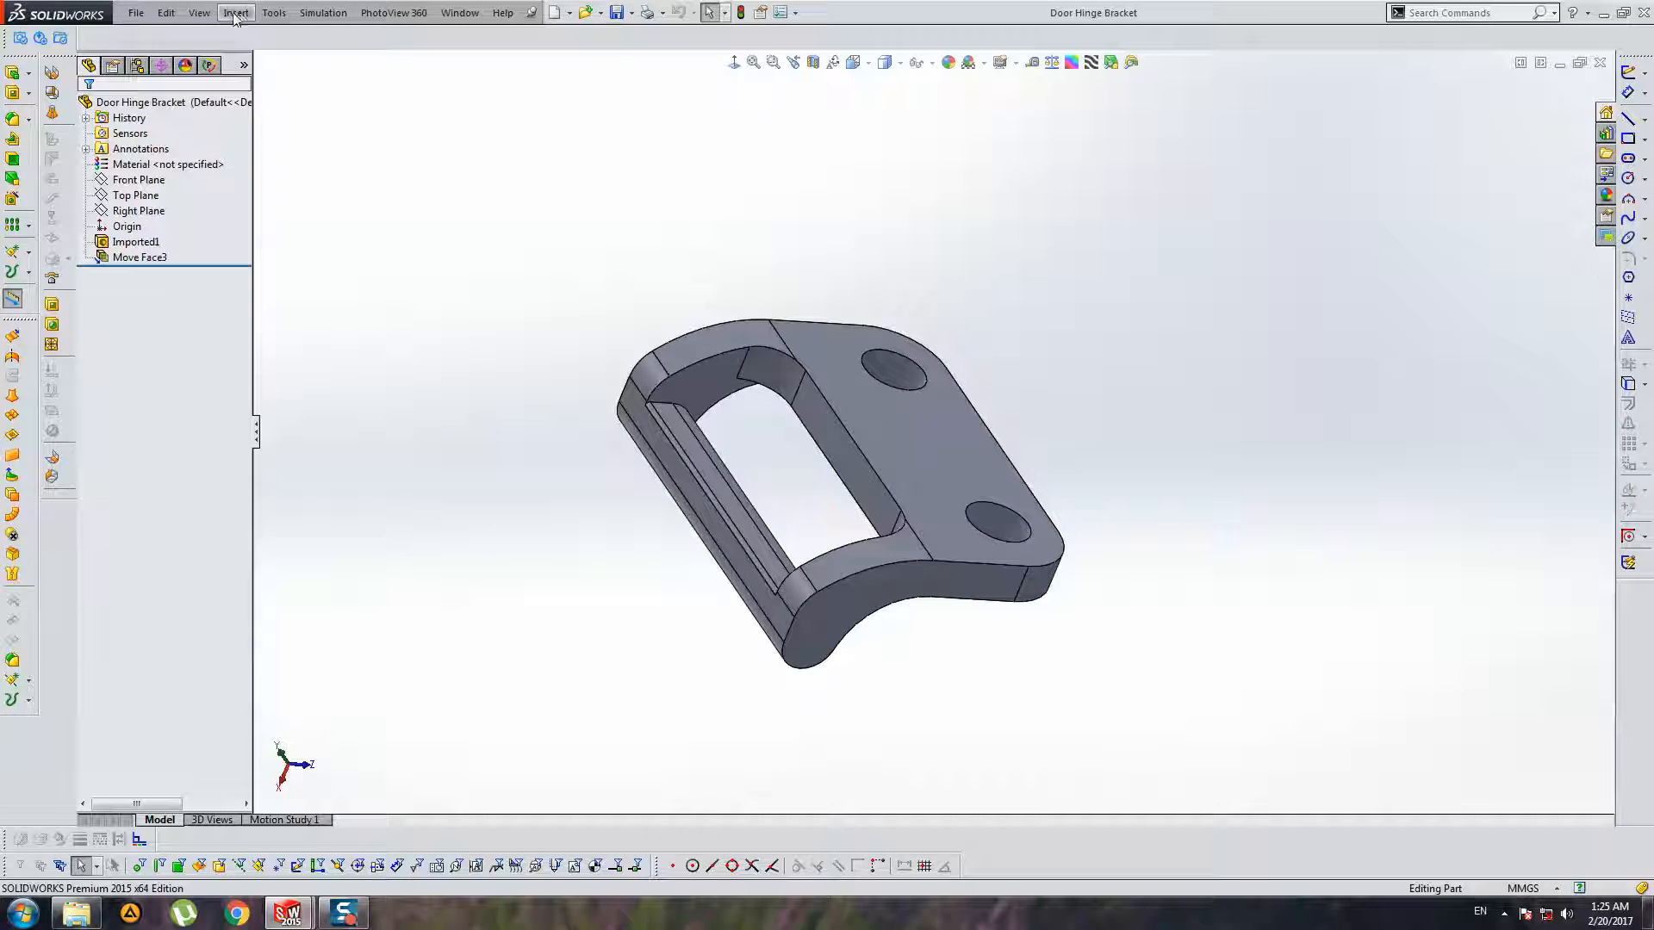
left_click(235, 11)
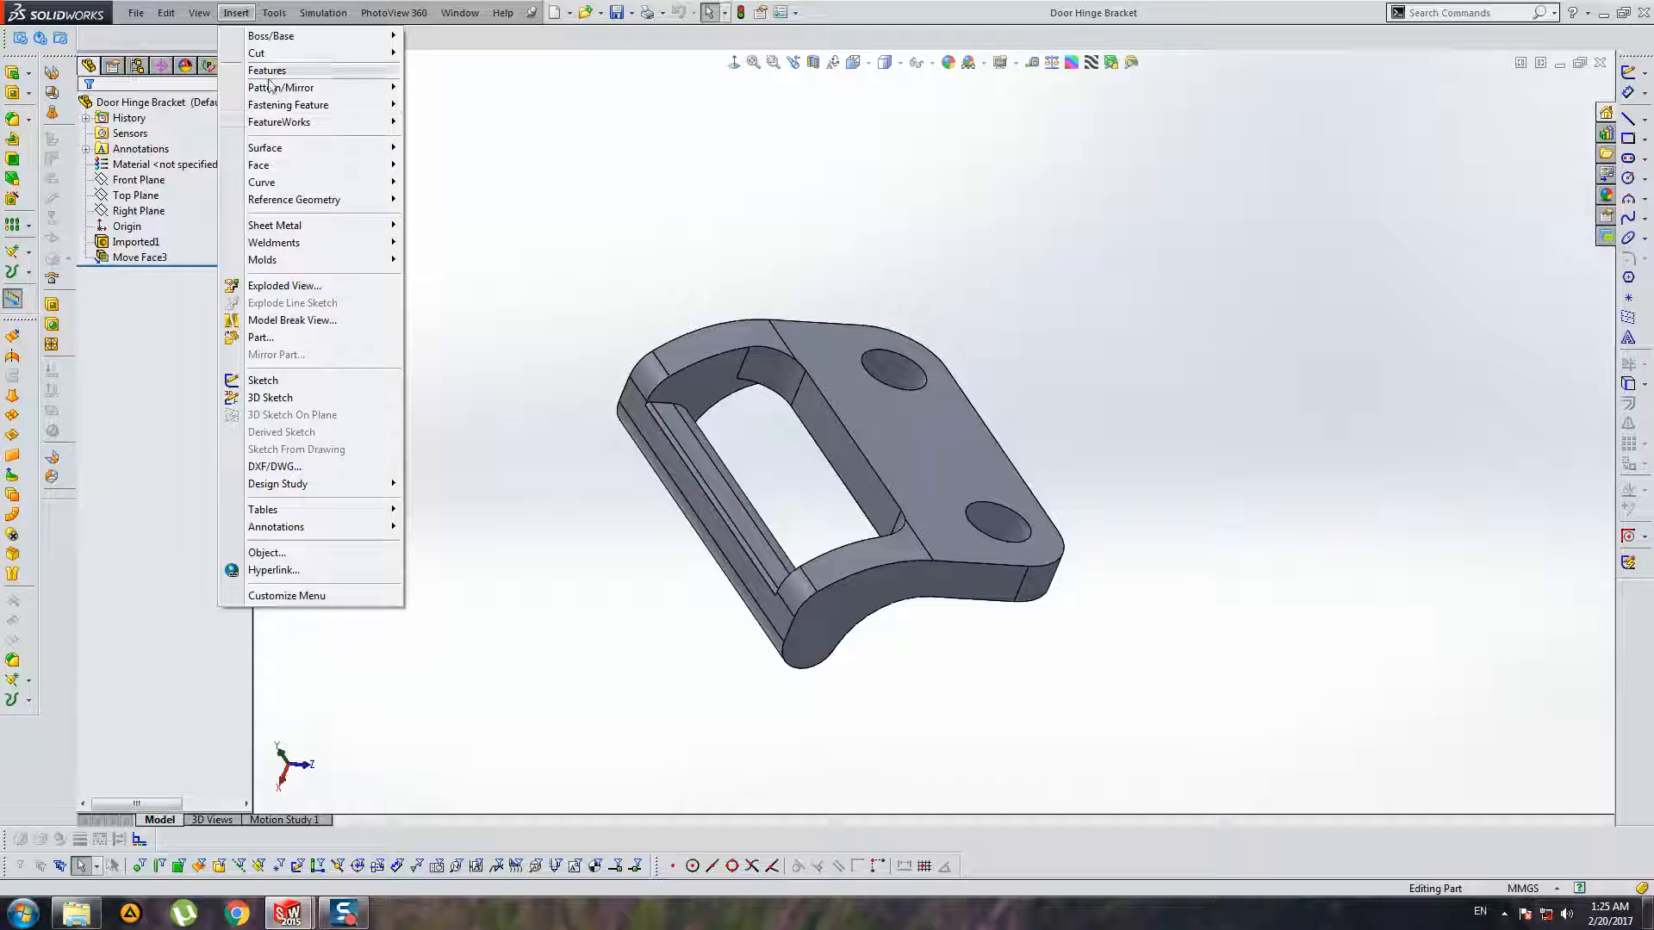
left_click(259, 165)
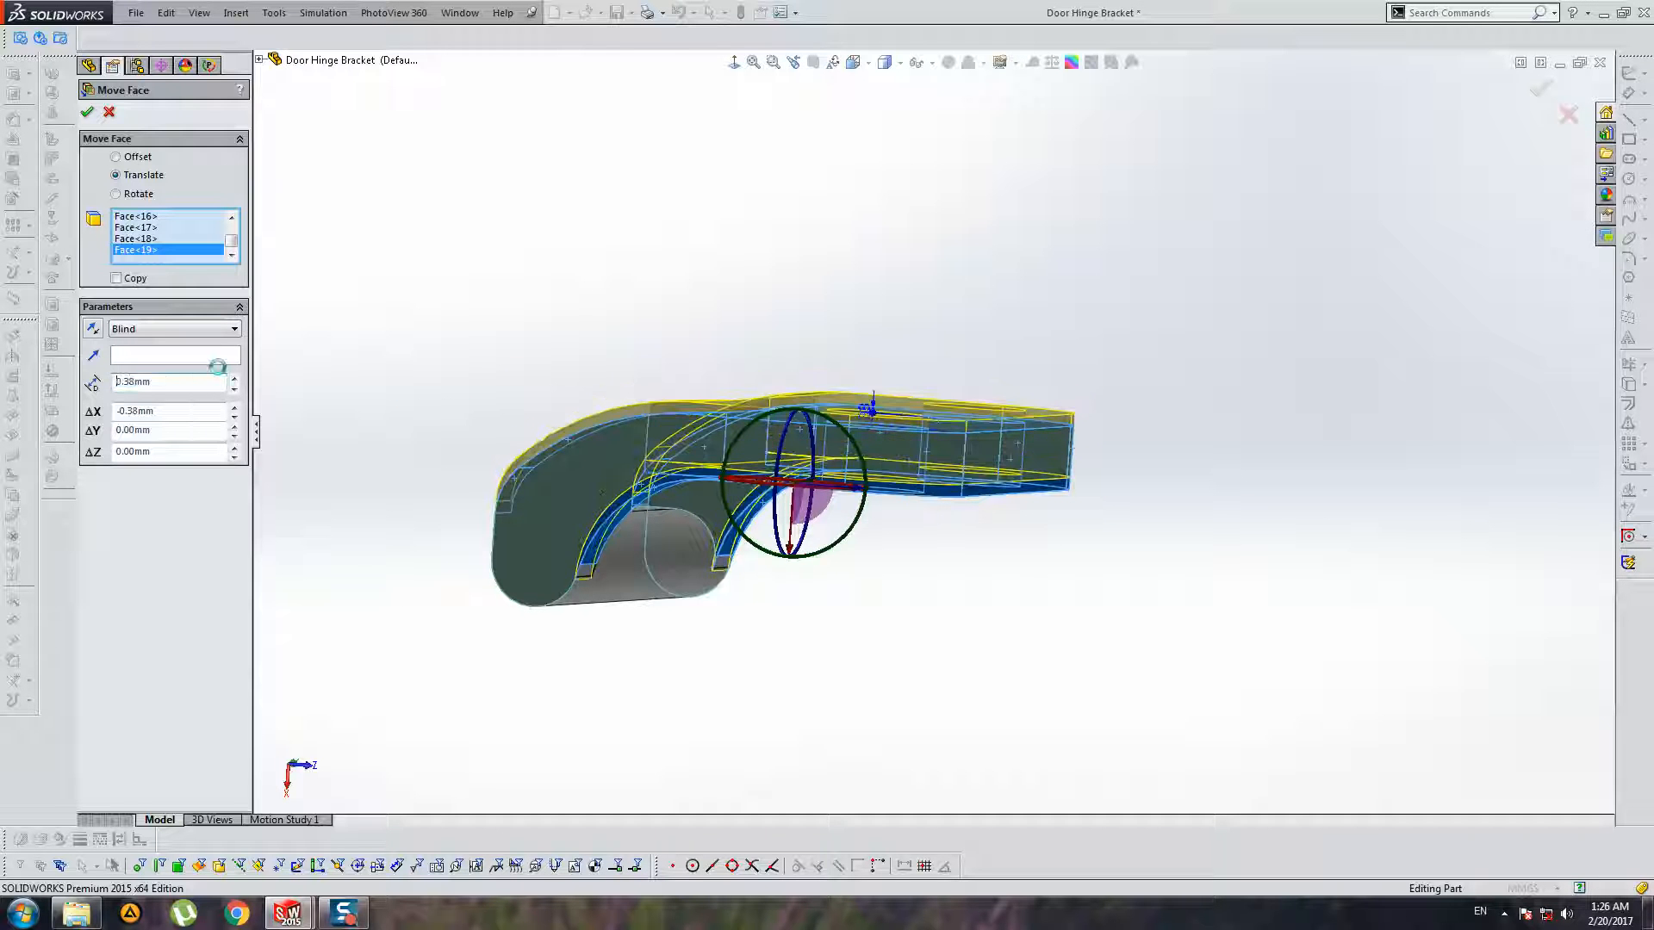
Step: Apply the 0.38 mm face shift, then move another bracket arm face as Move Face4
left_click(88, 112)
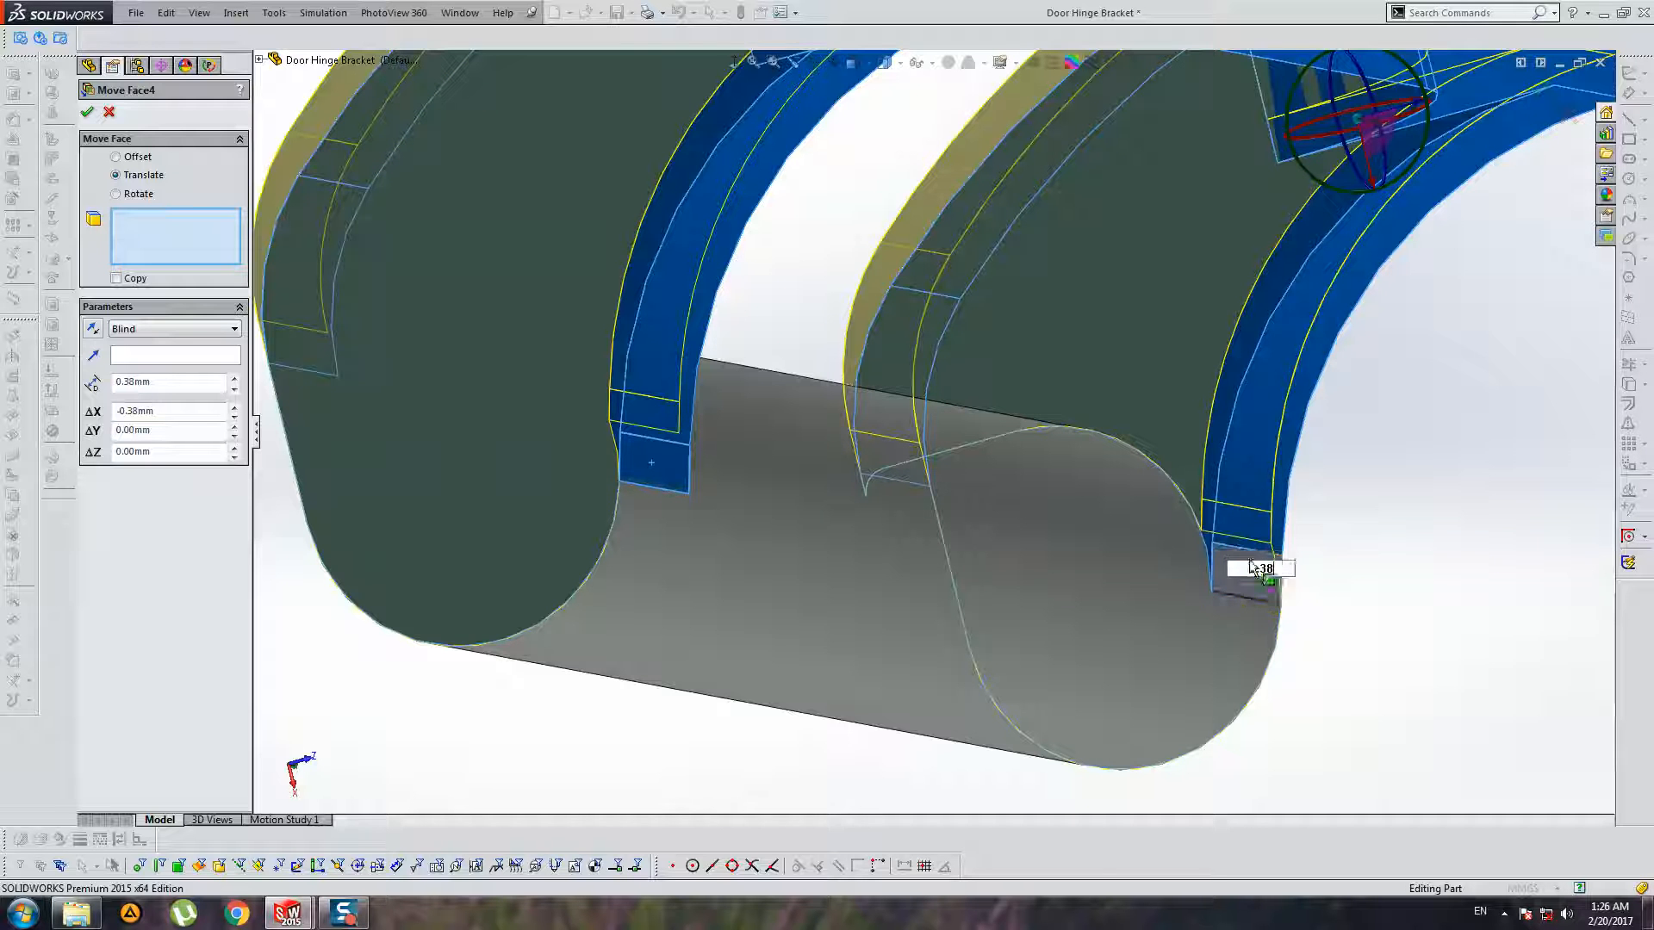
left_click(1240, 574)
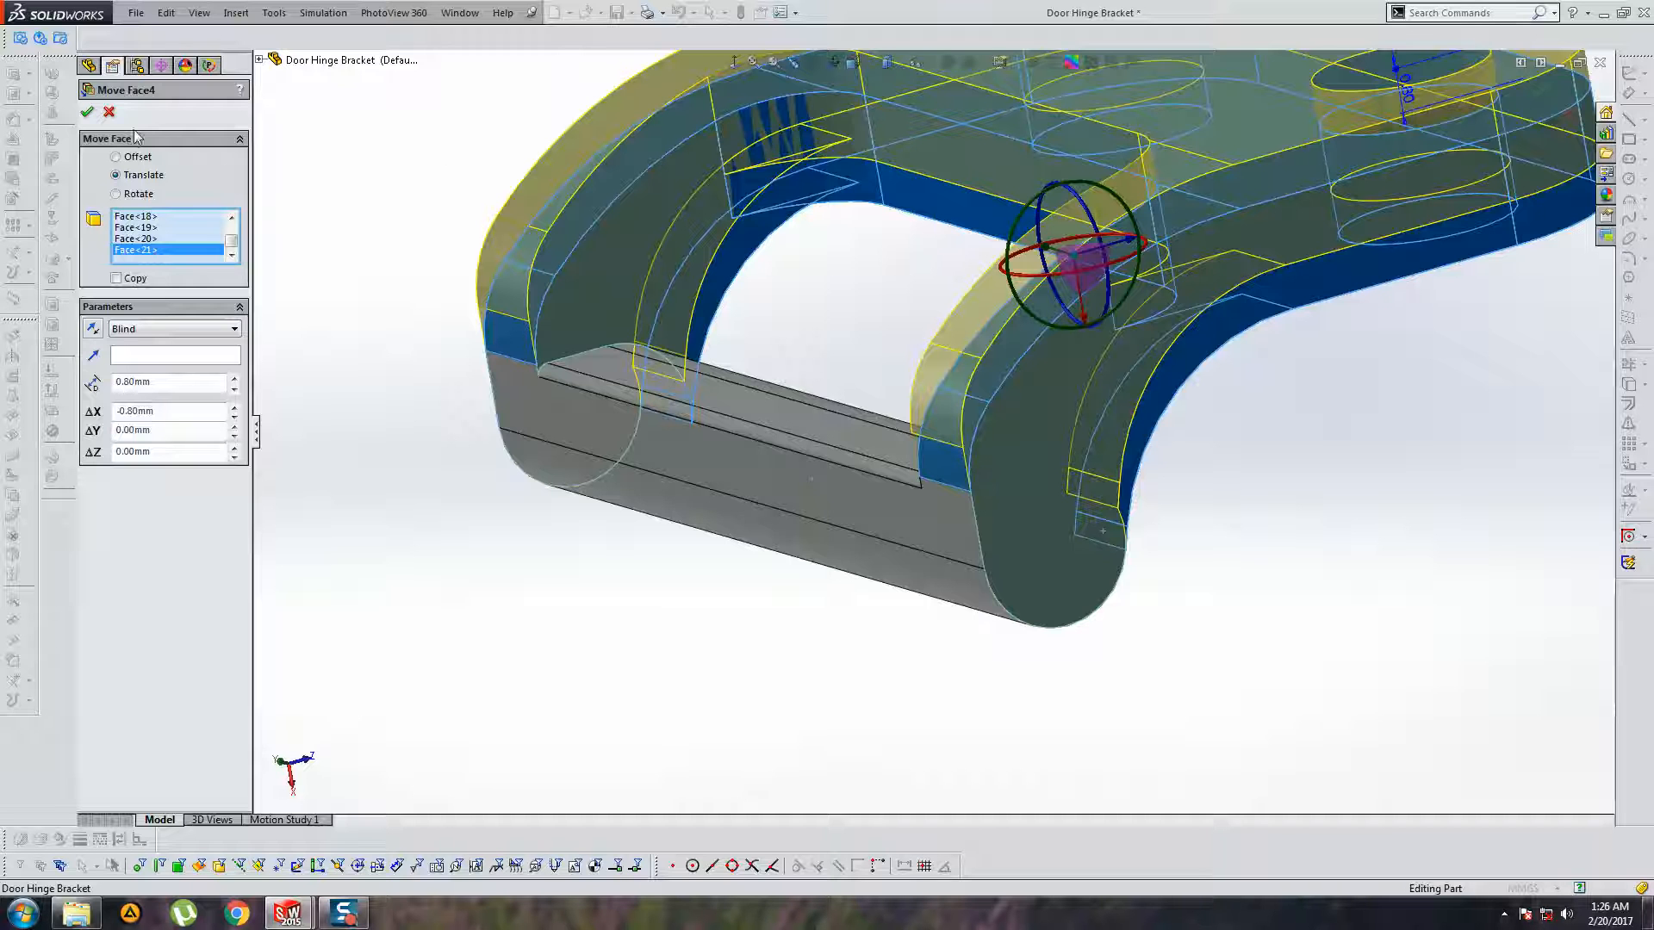
left_click(88, 112)
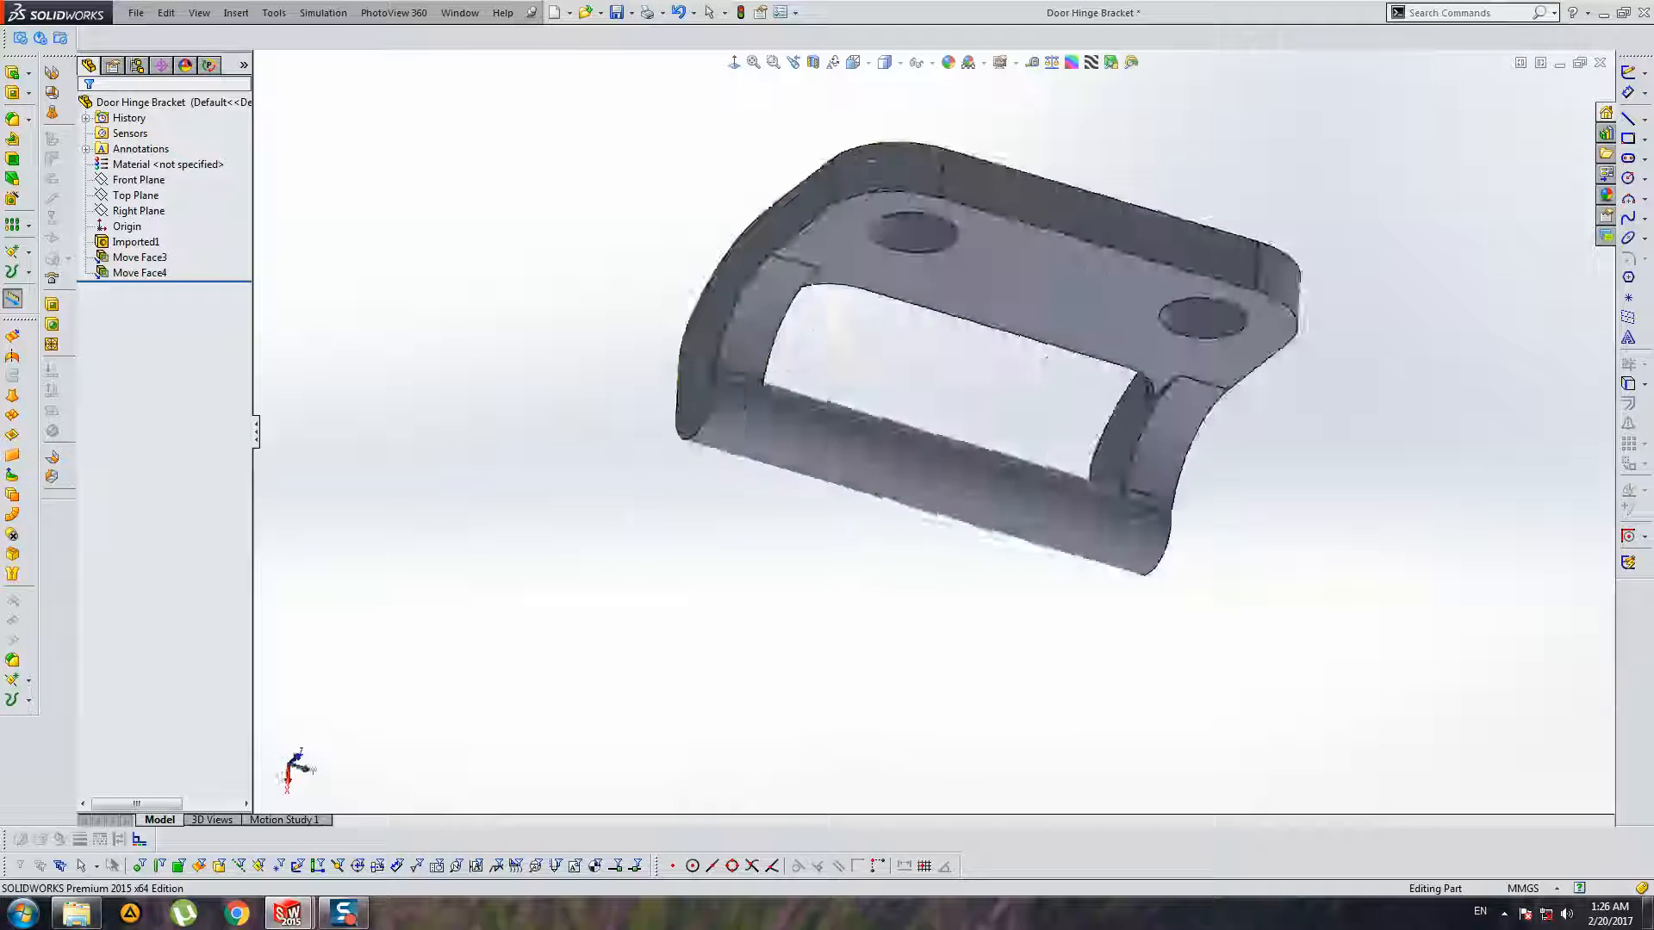